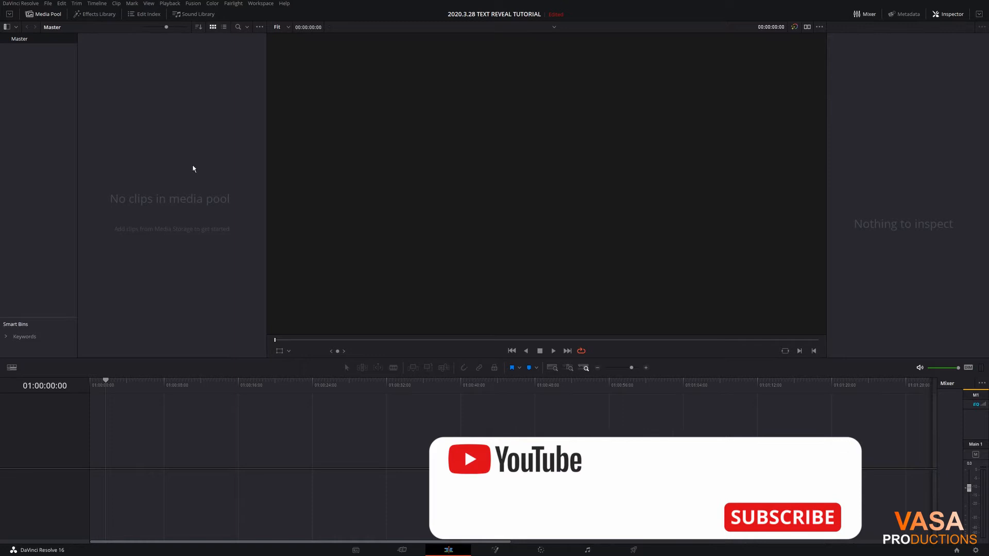
Step: Add a Fusion Composition from the Effects library and stretch it to about six seconds
left_click(99, 13)
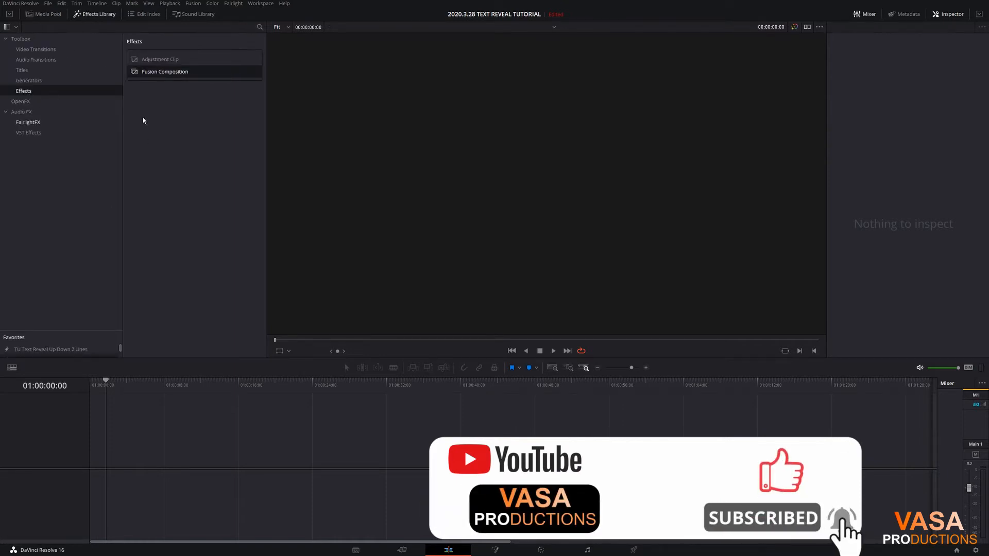
mouse_move(166, 74)
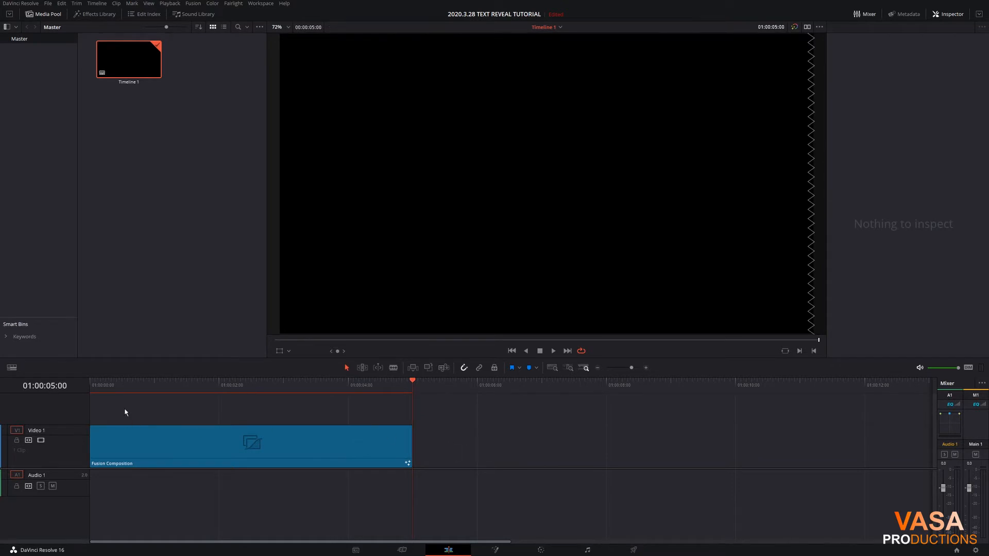
left_click(442, 384)
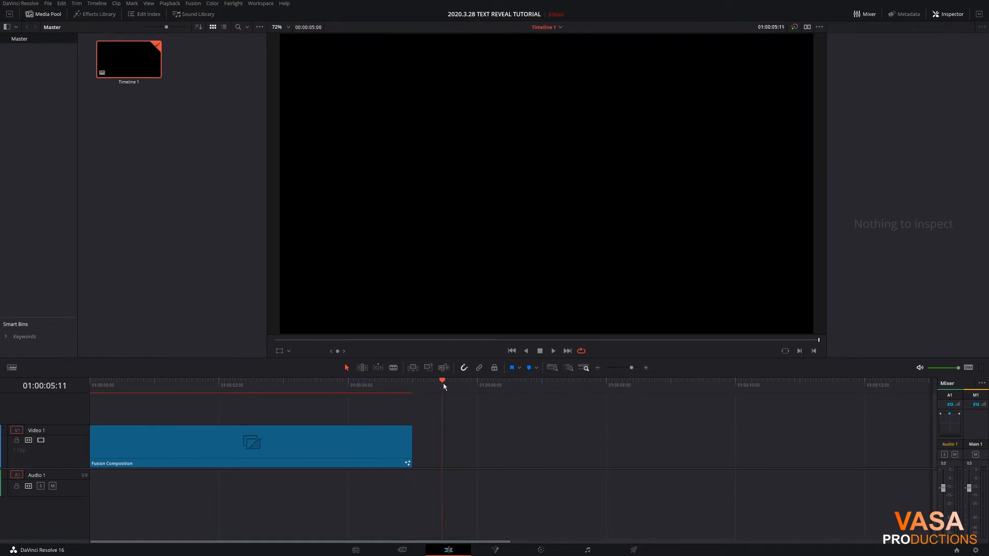
left_click(479, 383)
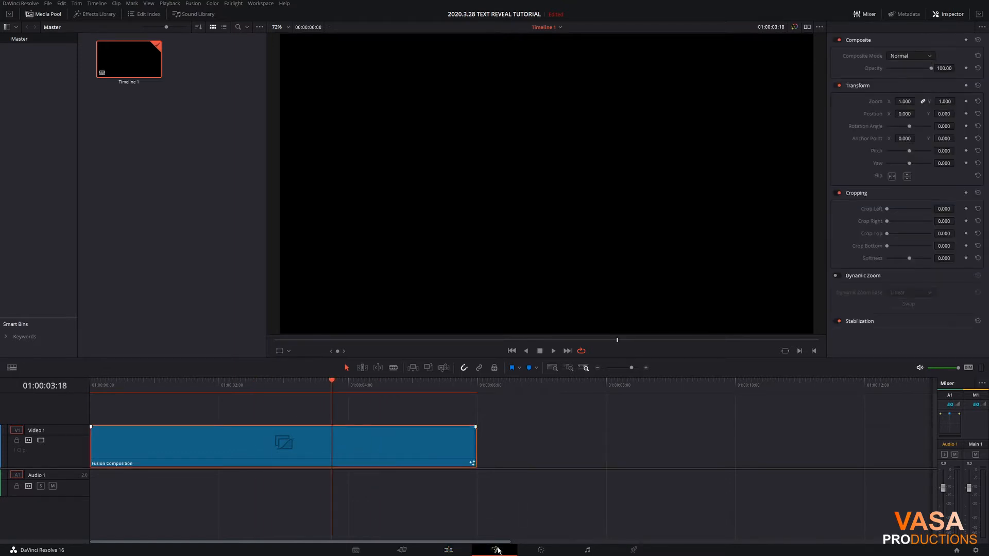
Step: In Fusion, feed a Background node into MediaOut1 and colour it solid blue
left_click(495, 550)
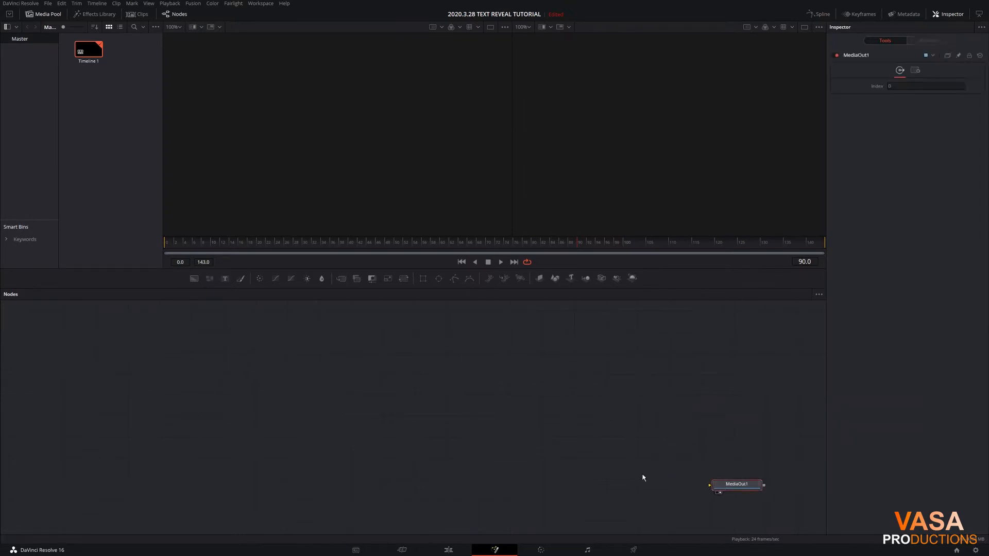
mouse_move(194, 278)
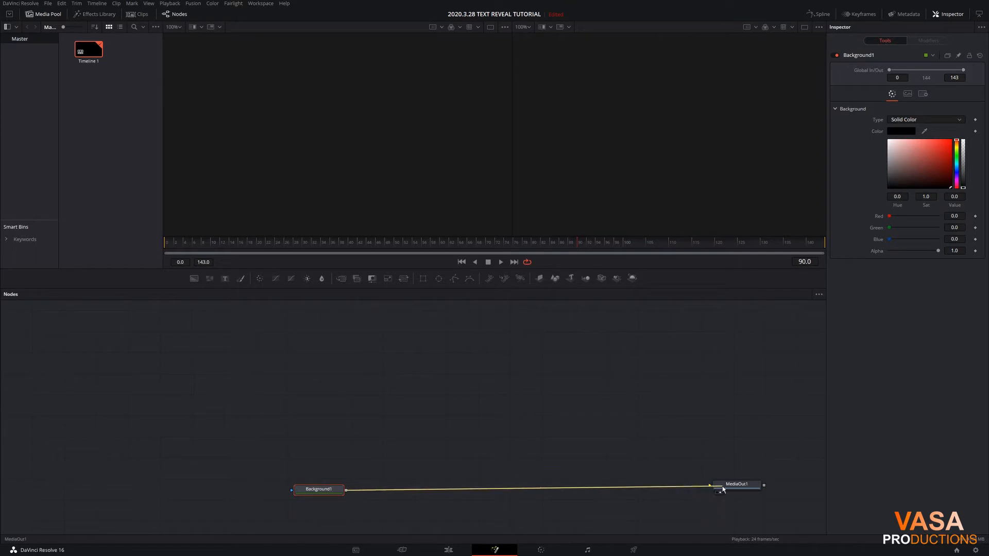
left_click(318, 488)
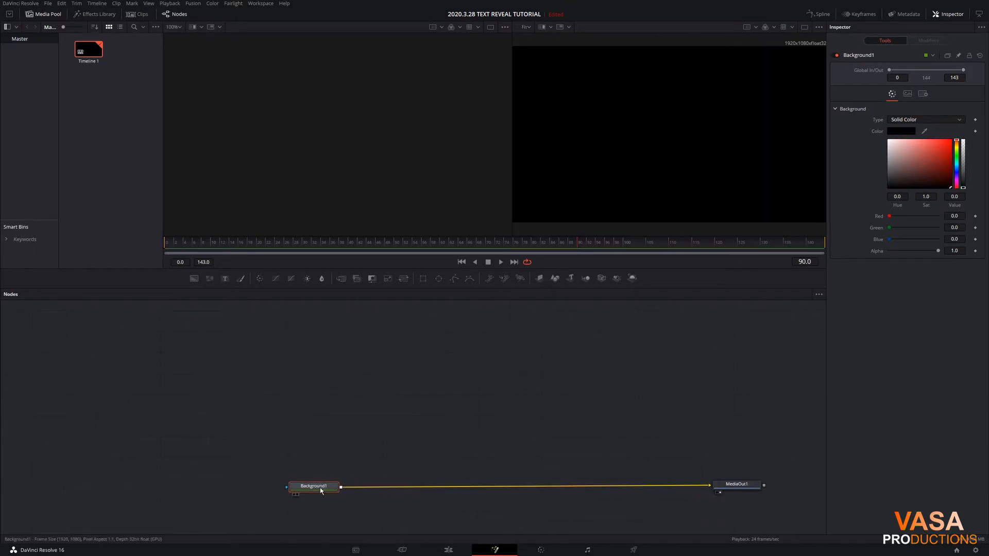
mouse_move(742, 294)
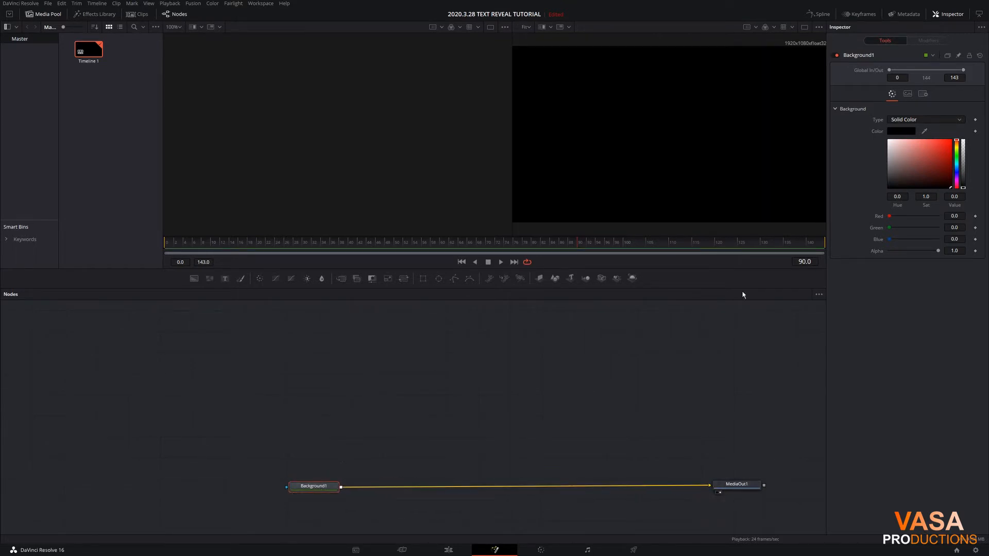
mouse_move(765, 270)
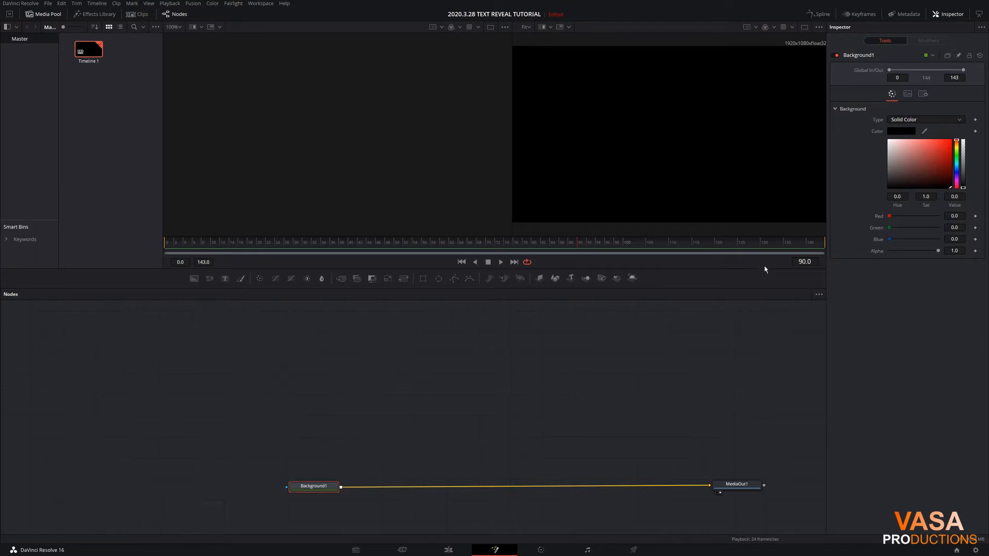
mouse_move(959, 169)
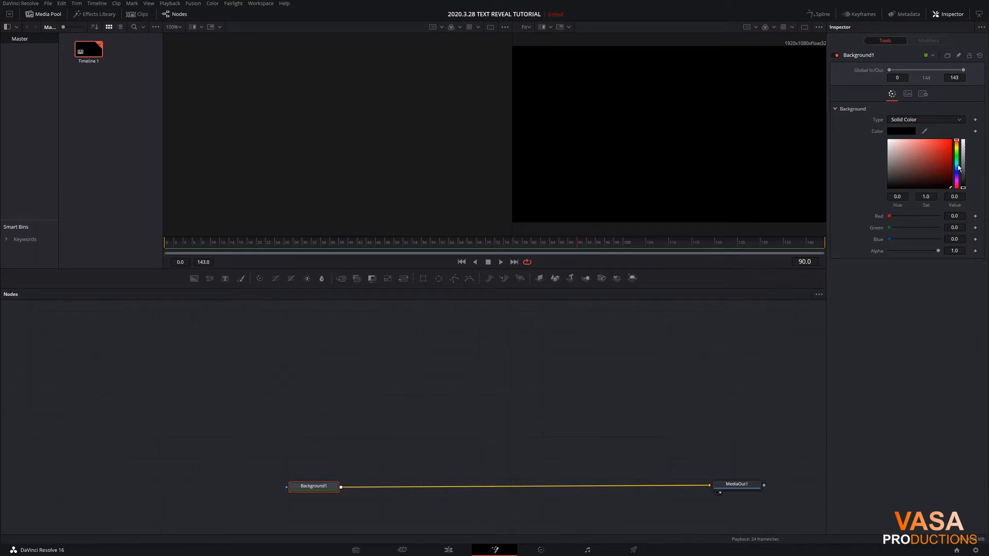
left_click(949, 158)
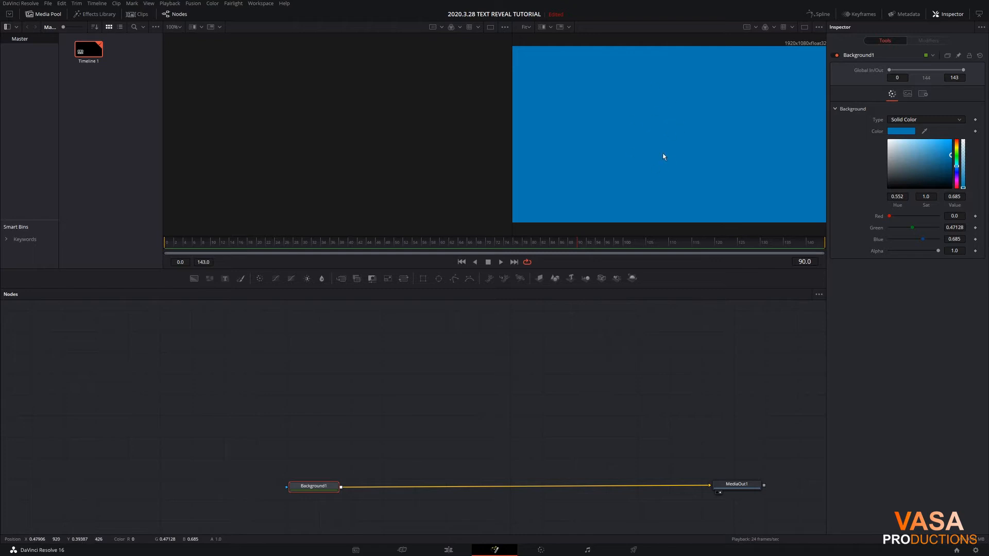
mouse_move(577, 160)
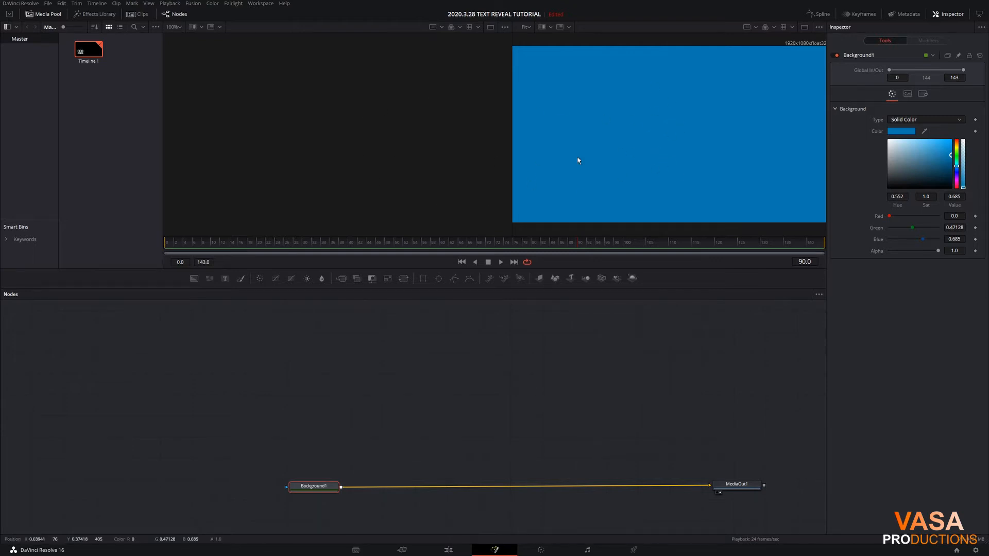
mouse_move(805, 26)
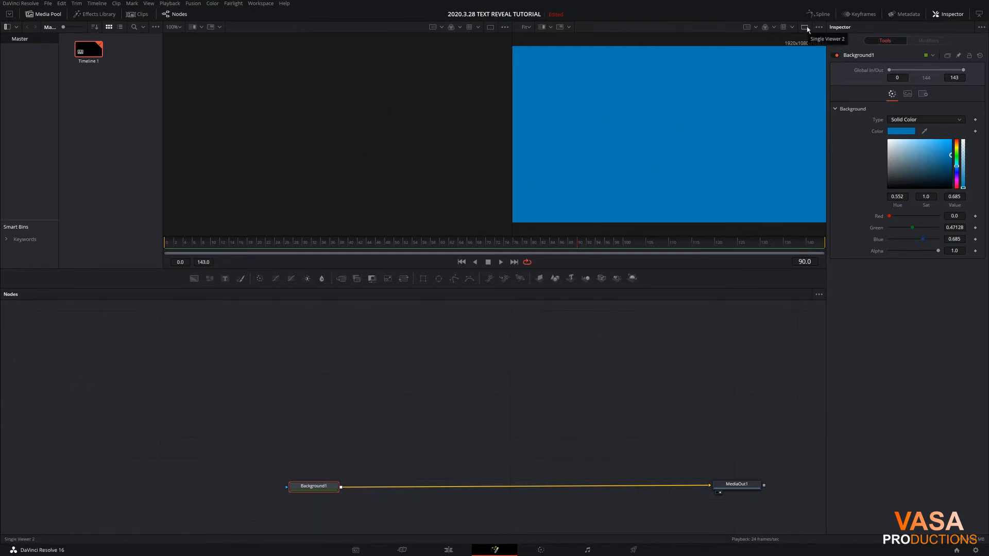
Step: Merge a Text node reading 'TEXT REVEAL' over Background1 at size about 0.21
left_click(806, 26)
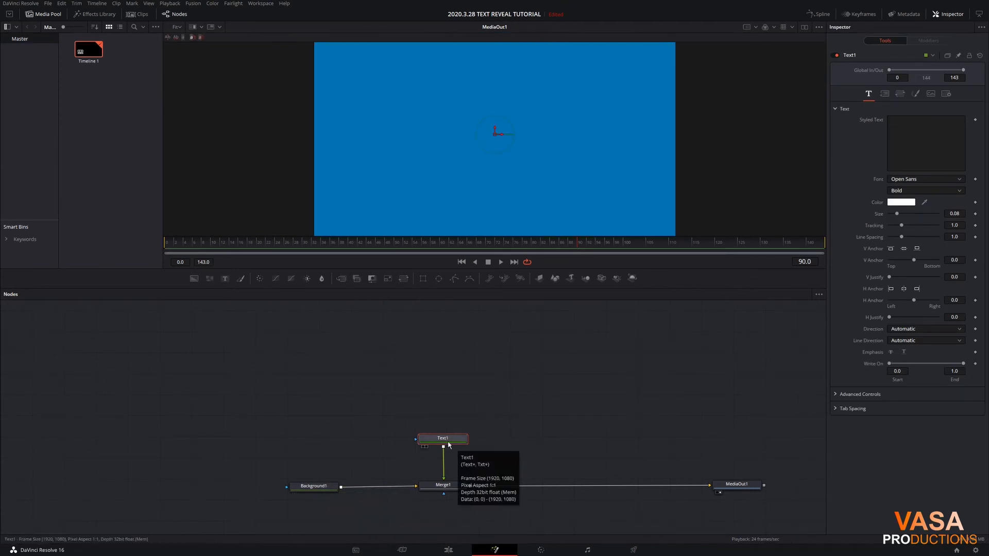
mouse_move(475, 409)
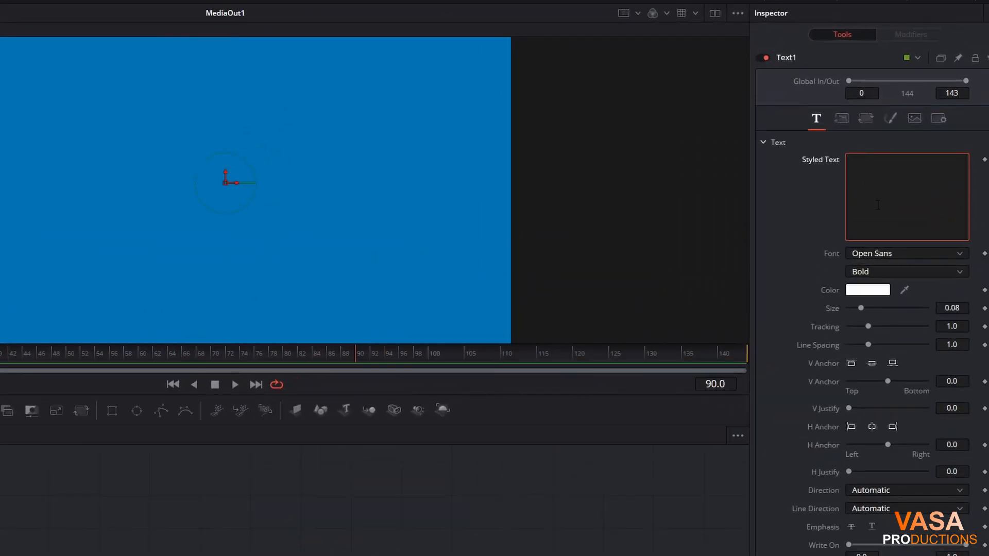
type("TEXT REVEAL")
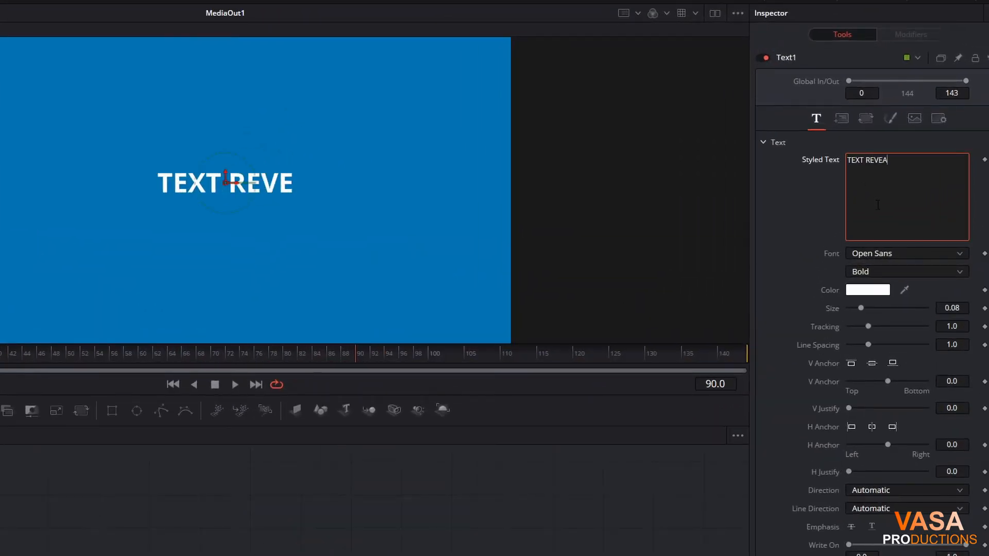
type("L")
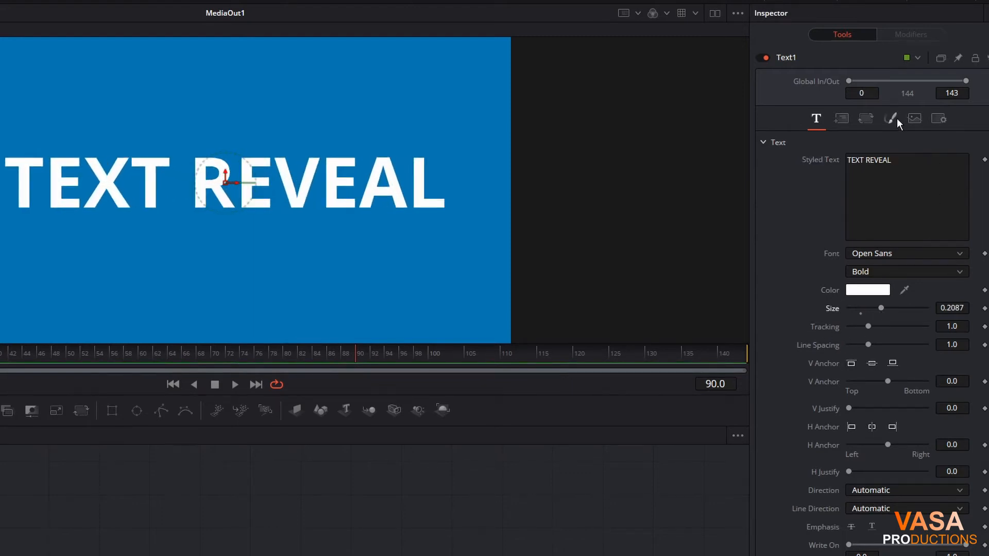
Step: Enable shading element 3, the black drop shadow, on the Text node
left_click(890, 118)
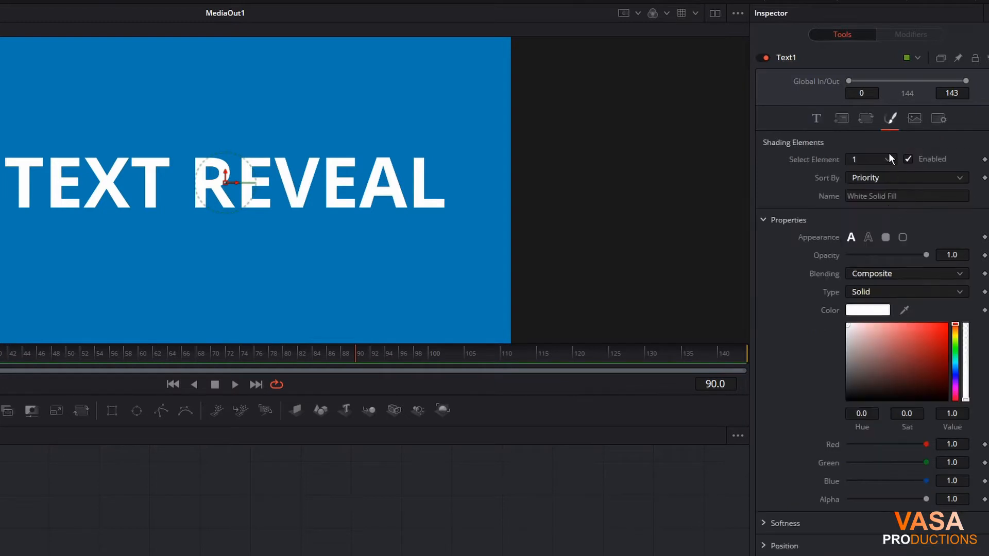
left_click(870, 158)
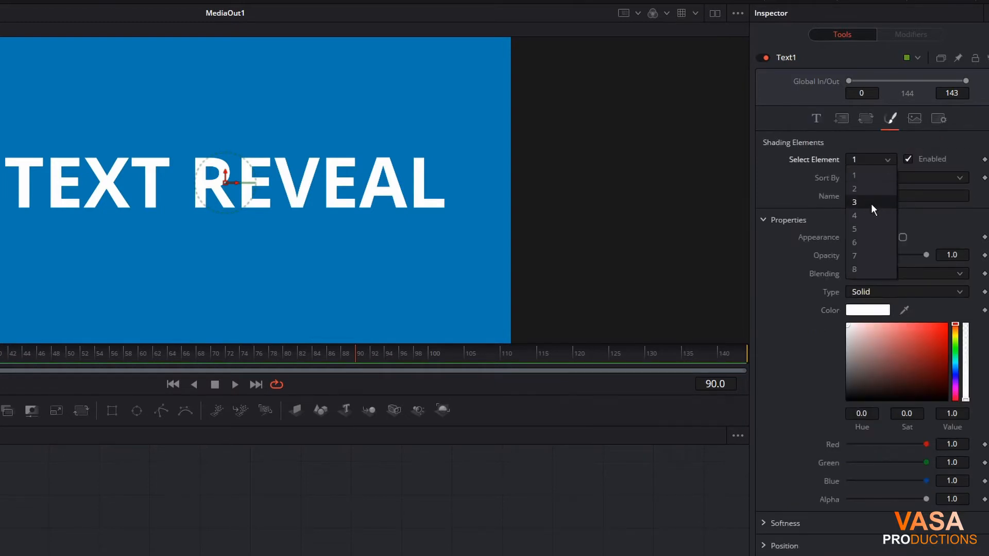
left_click(854, 202)
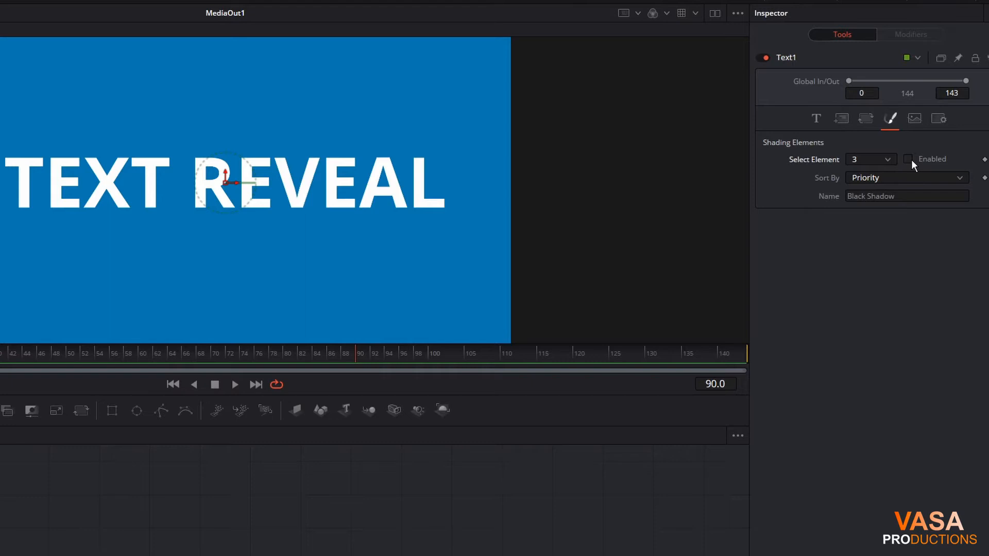
left_click(908, 158)
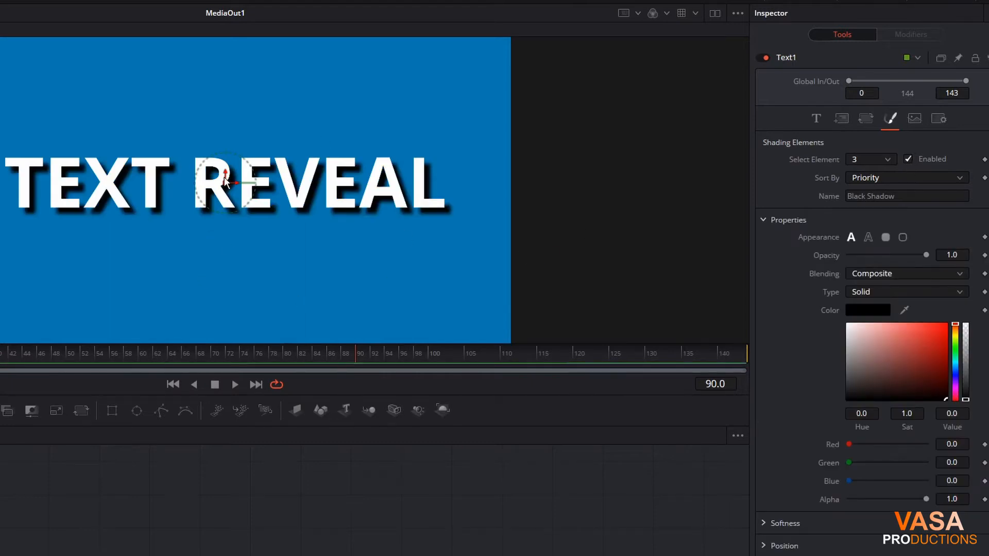
mouse_move(944, 272)
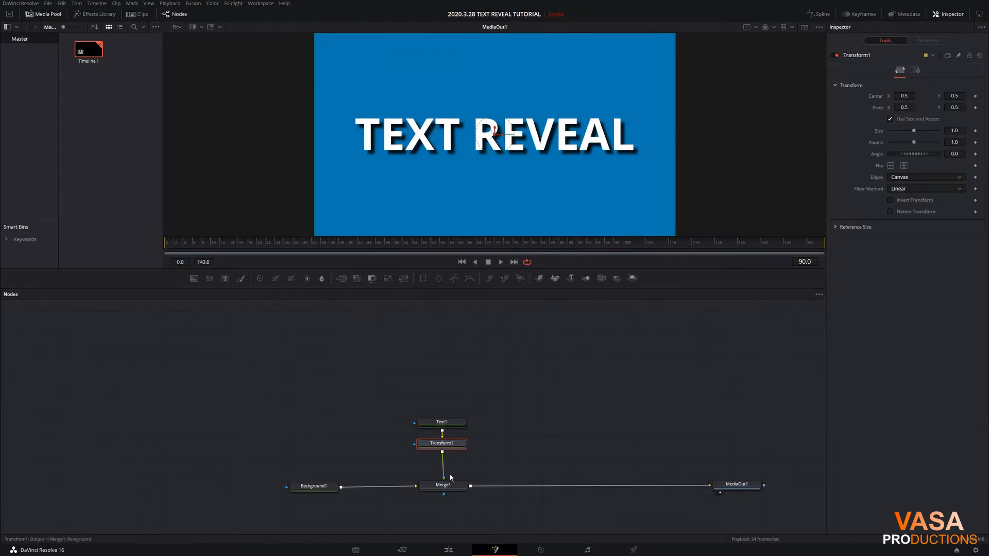
Step: Widen Rectangle1 to 0.835 by about 0.257 so the full title fits the mask
left_click(440, 421)
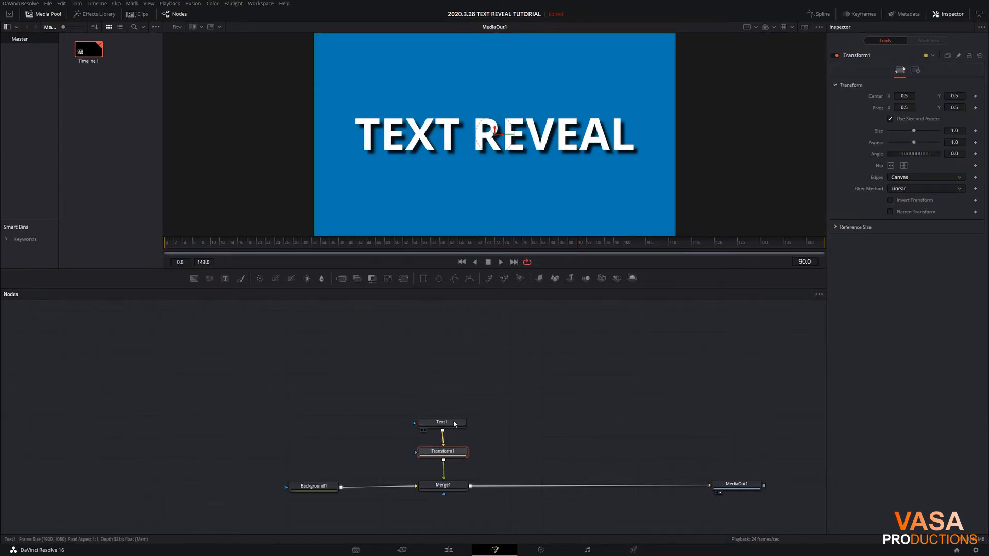
left_click(441, 422)
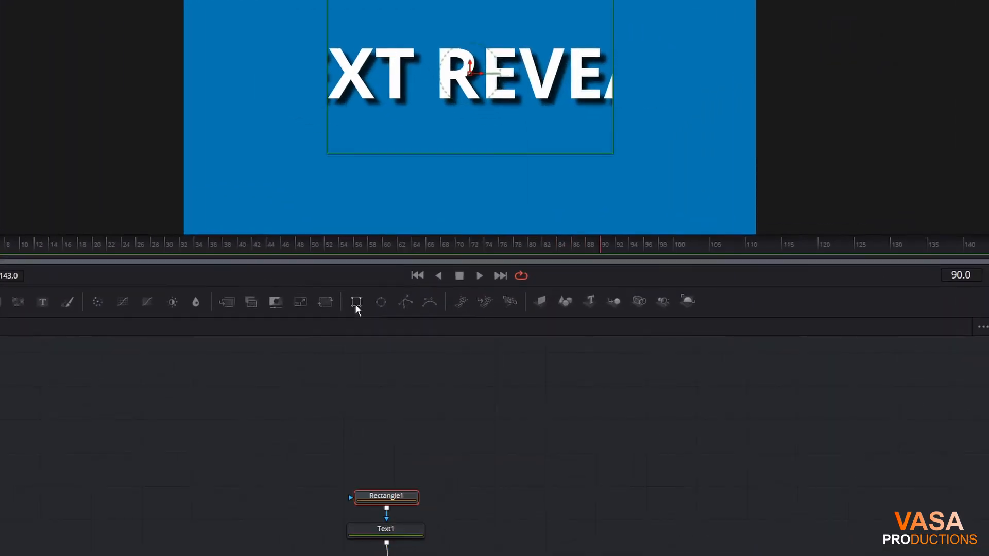
mouse_move(437, 208)
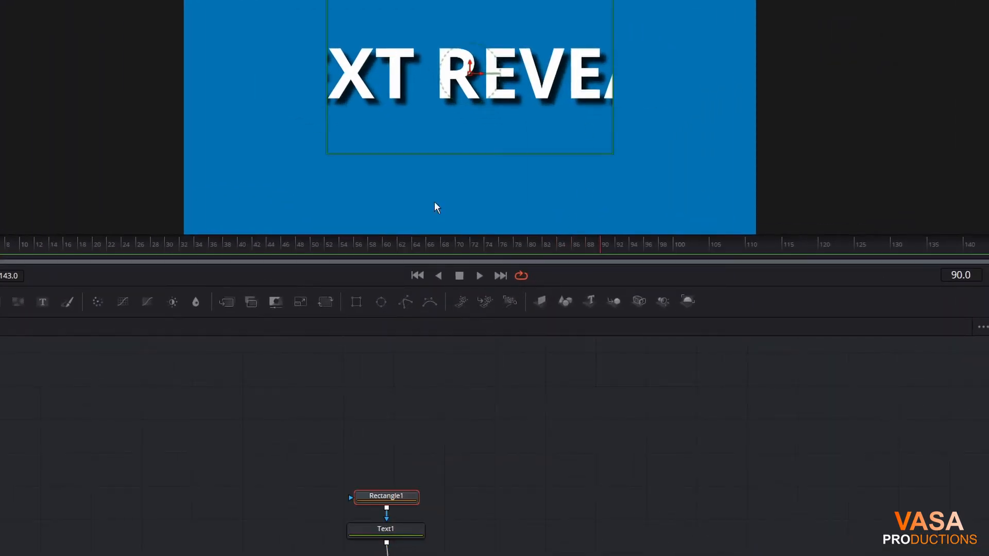
mouse_move(616, 130)
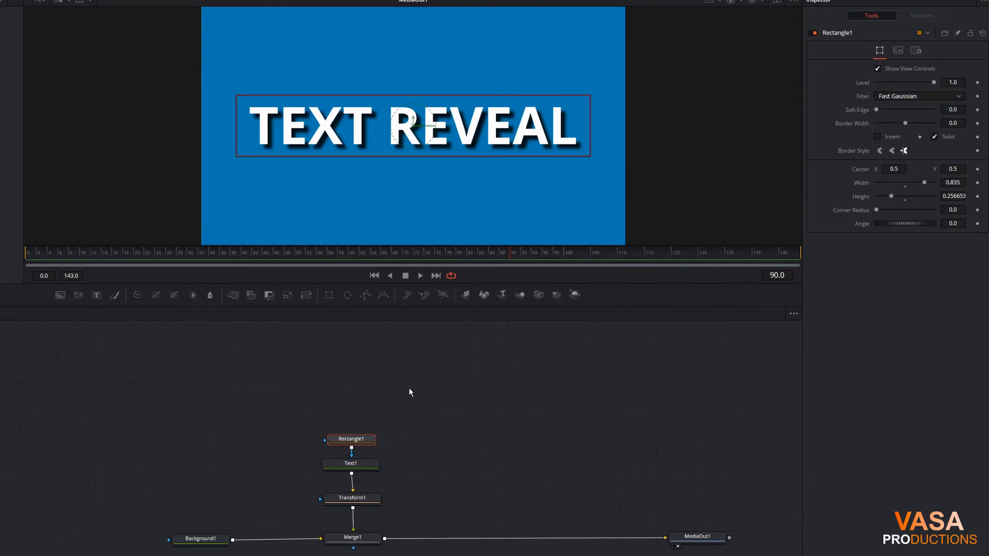
mouse_move(328, 400)
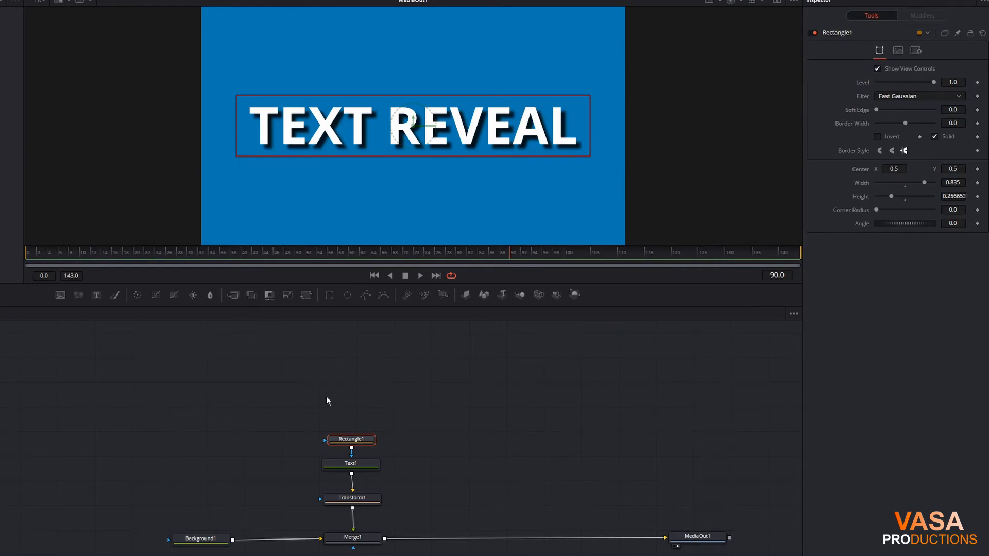
Step: Keyframe Text1's Center Y from about 0.217 at frame 0 up to 0.5 later
left_click(350, 463)
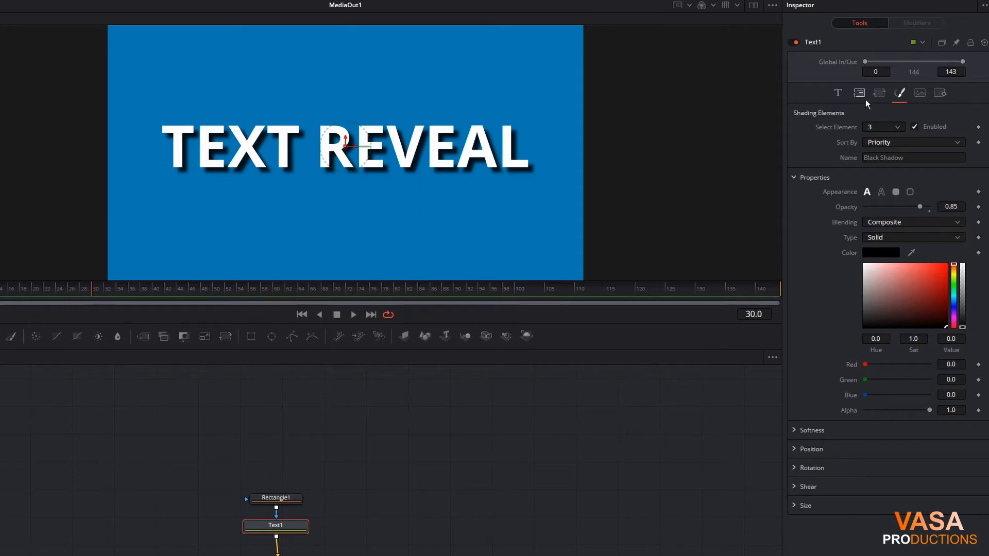
left_click(858, 93)
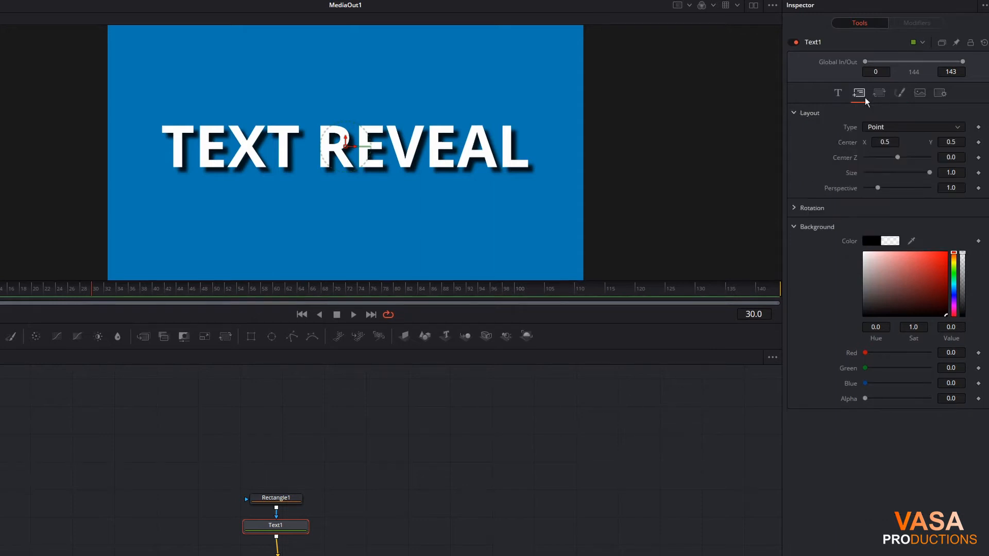
mouse_move(978, 144)
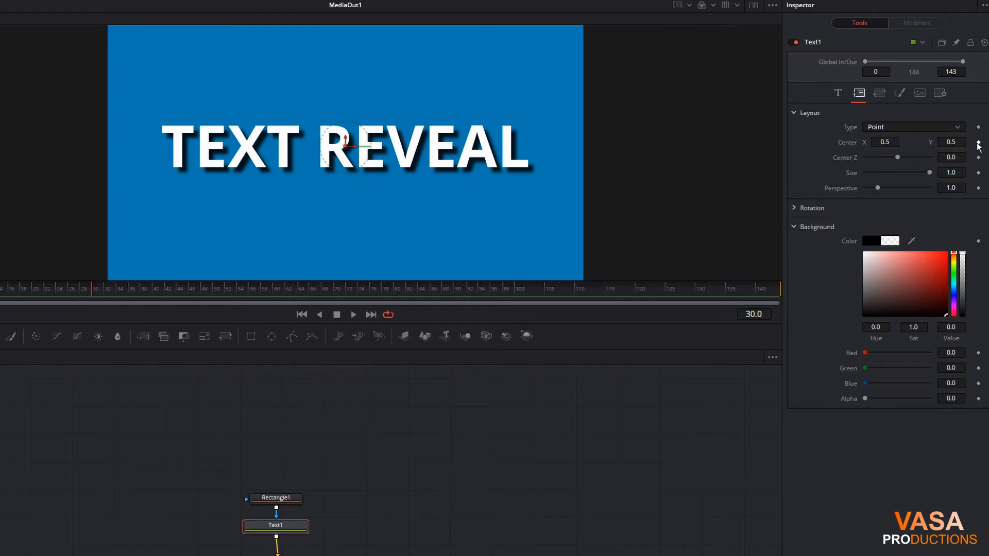
left_click(978, 142)
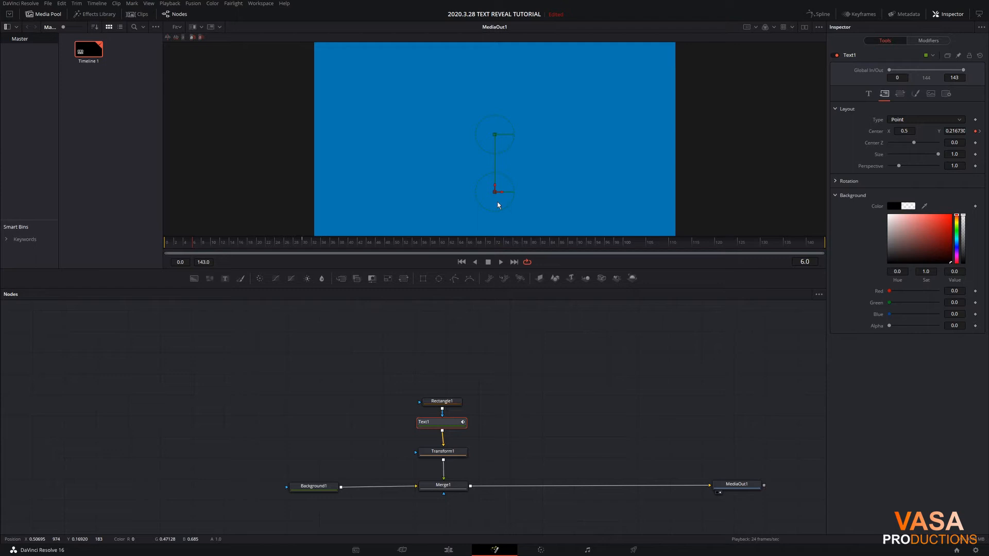
mouse_move(496, 348)
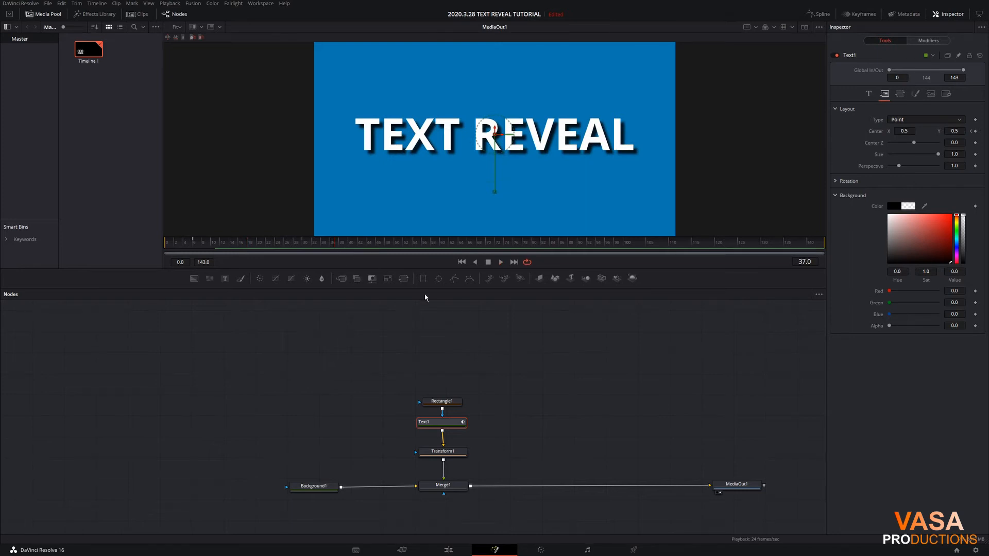
mouse_move(555, 375)
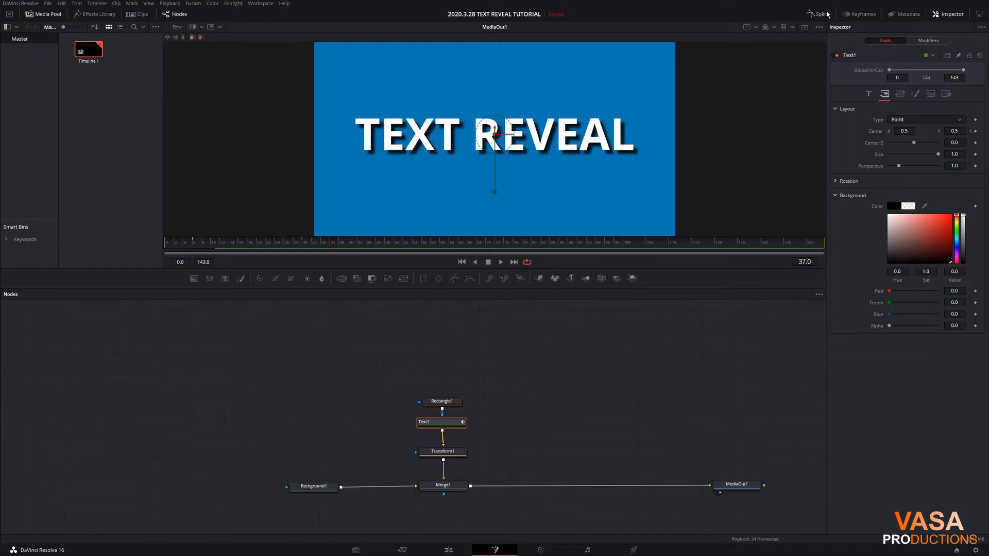
Step: Ease the Text1 Center displacement curve in the Spline editor and check the motion
left_click(819, 14)
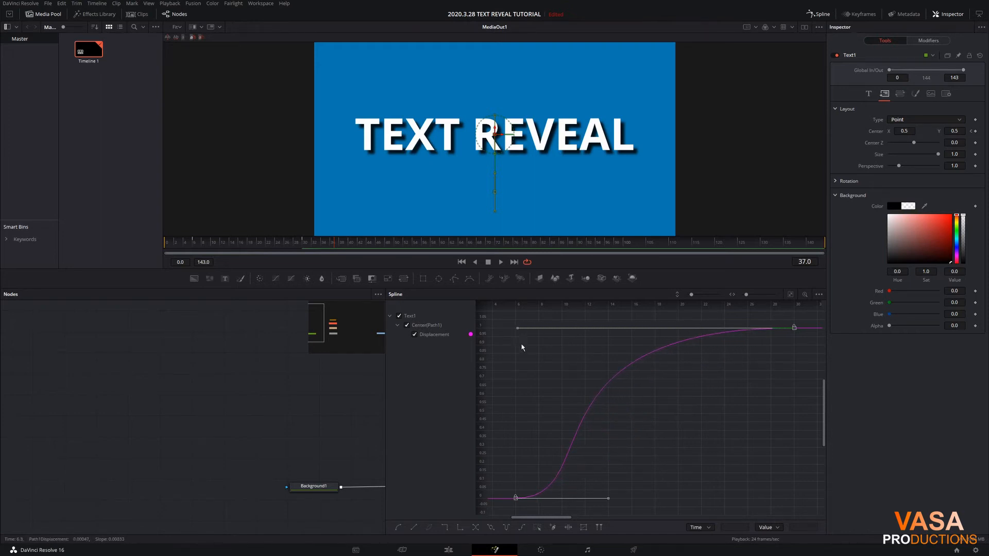
mouse_move(334, 245)
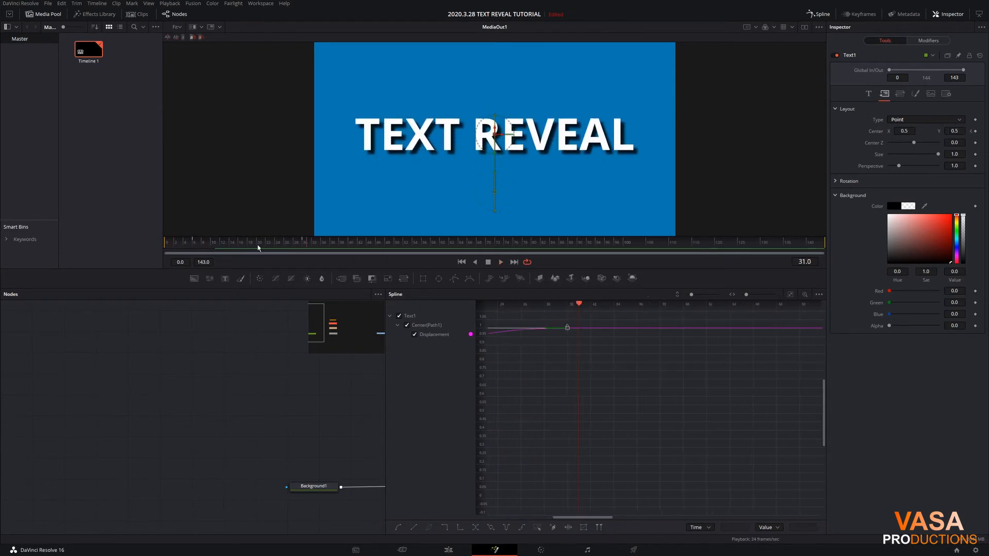
left_click(344, 241)
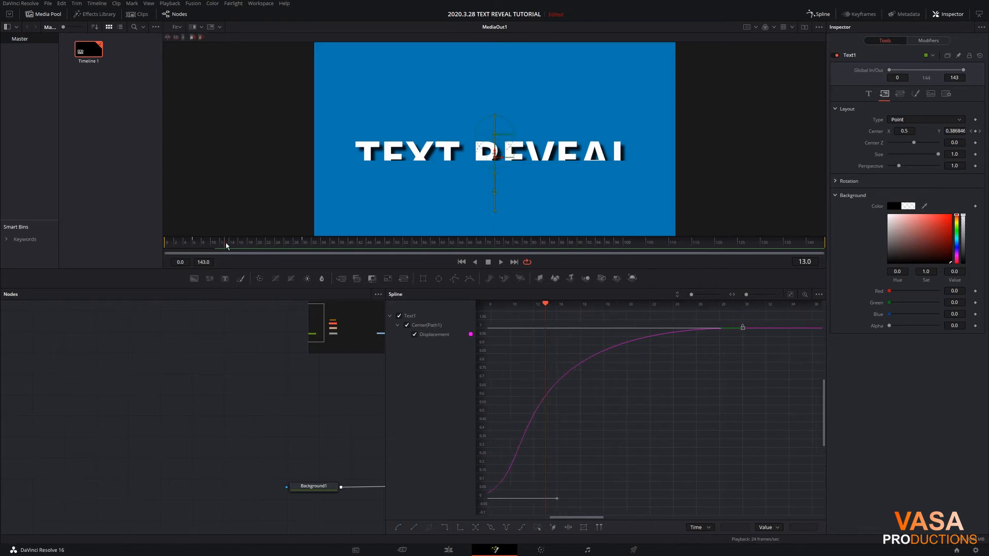
mouse_move(572, 223)
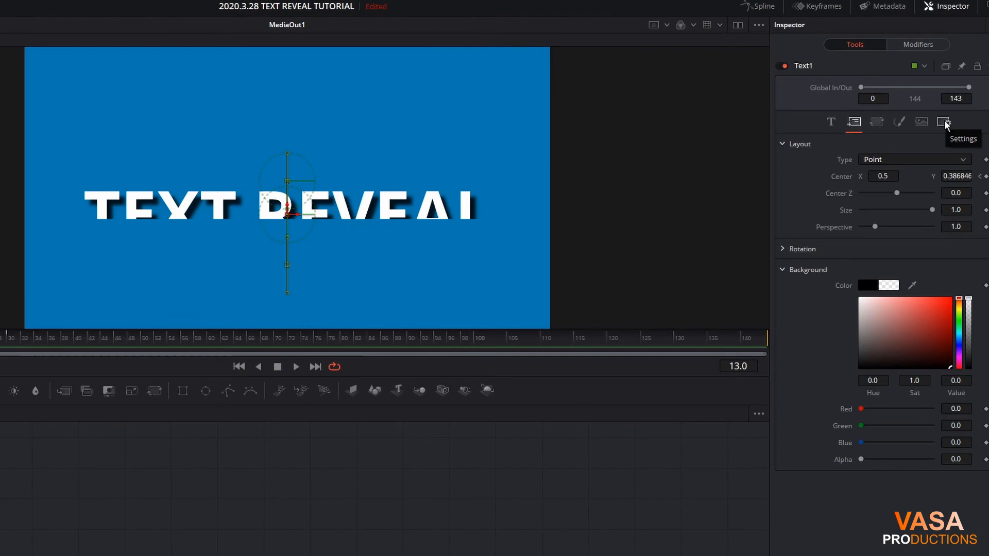
Step: Enable Motion Blur in Text1's Settings, leaving Shutter Angle at 180
left_click(945, 121)
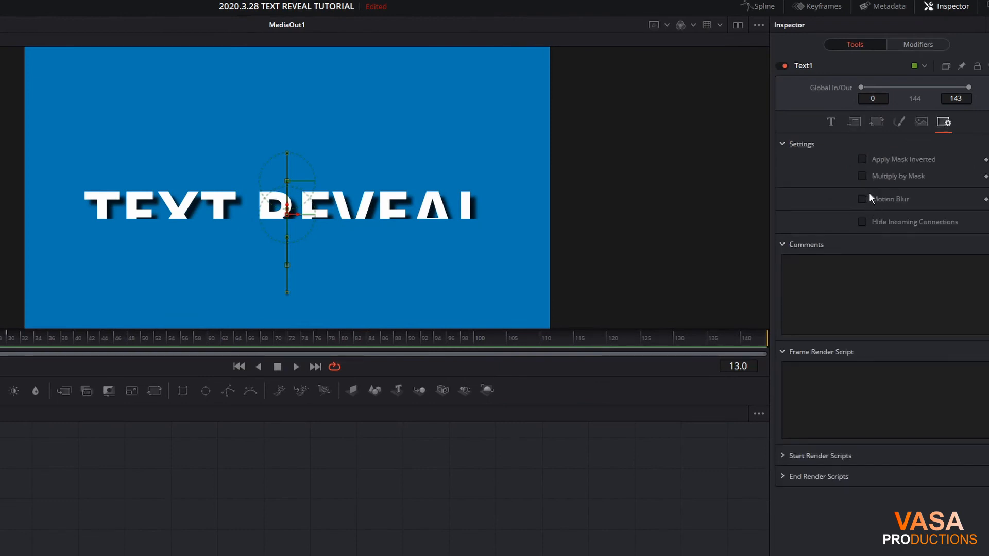
left_click(862, 199)
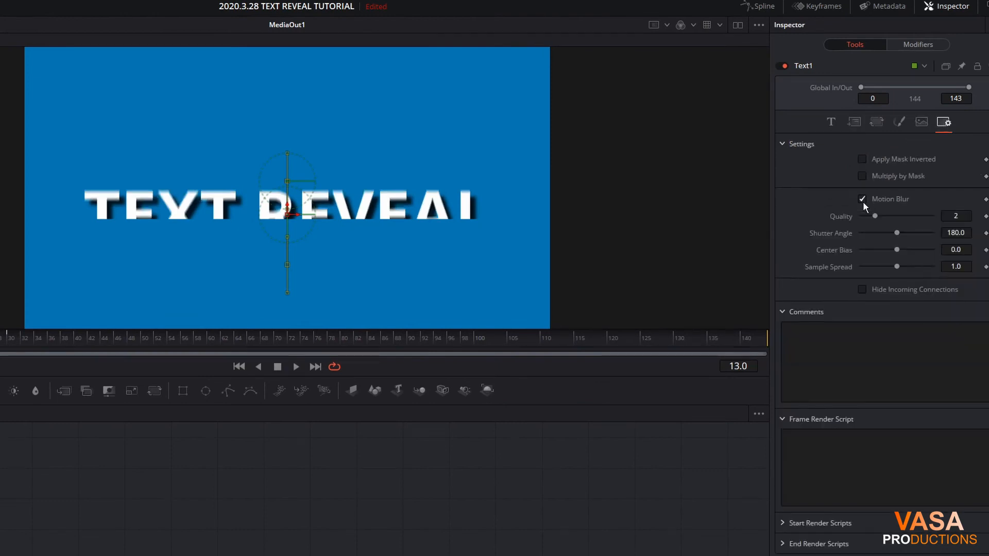
mouse_move(894, 245)
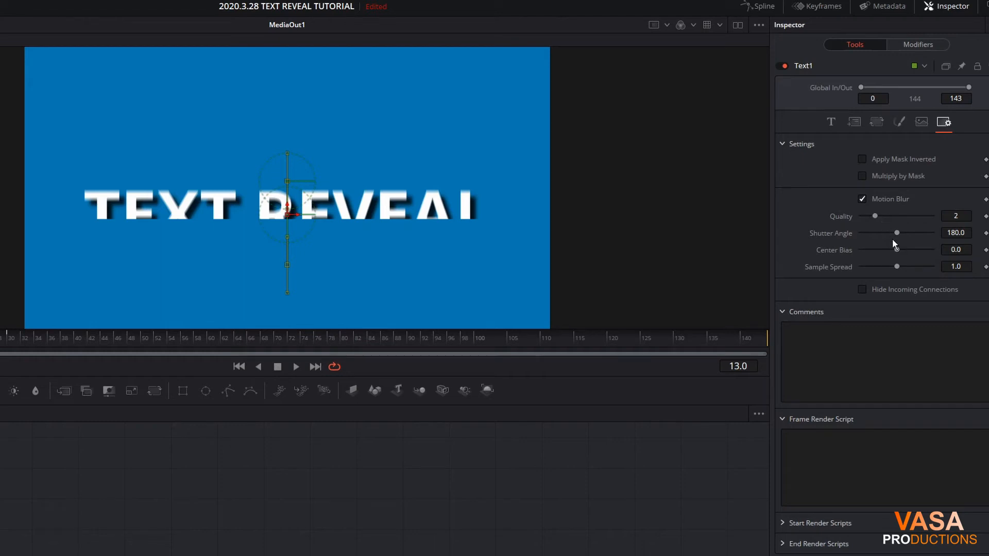
mouse_move(903, 241)
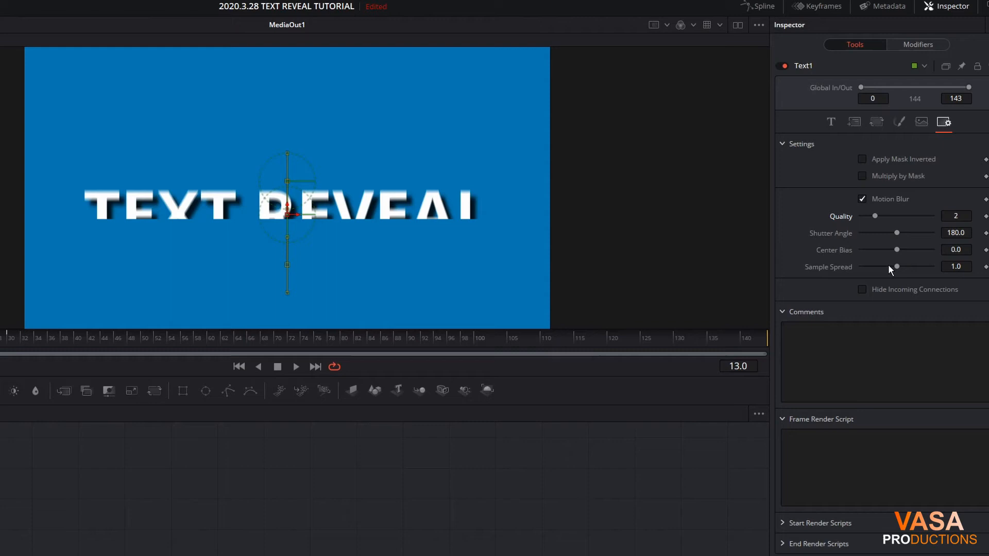
mouse_move(886, 261)
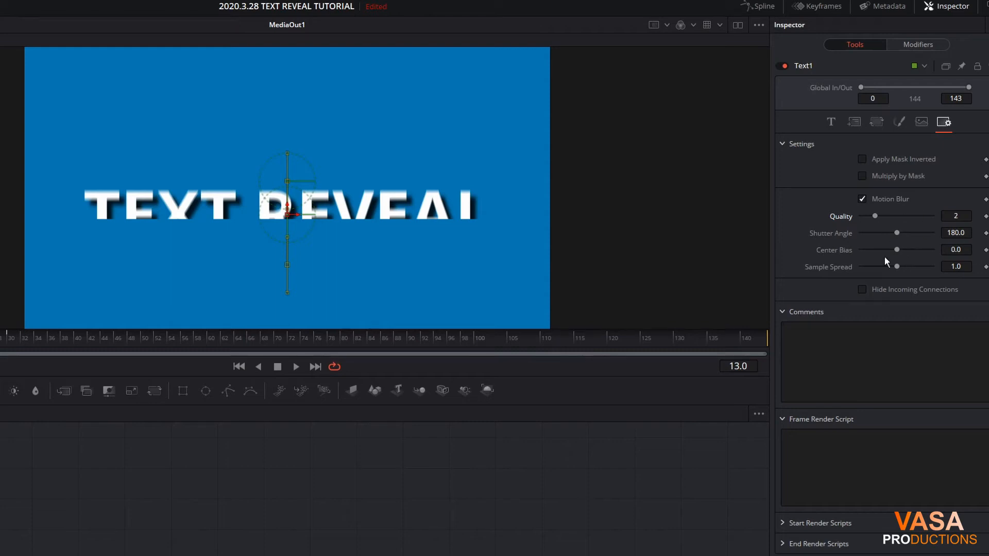
mouse_move(897, 235)
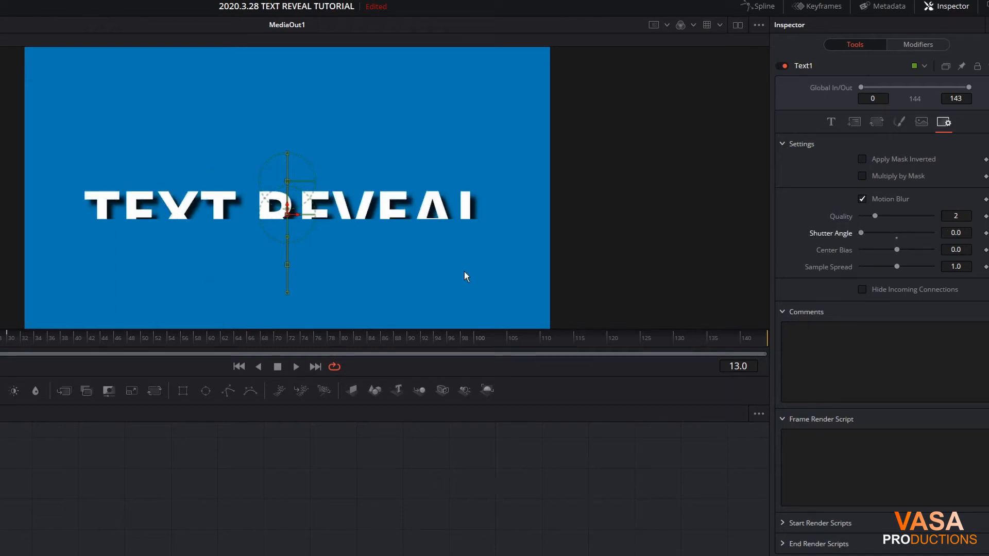
mouse_move(904, 241)
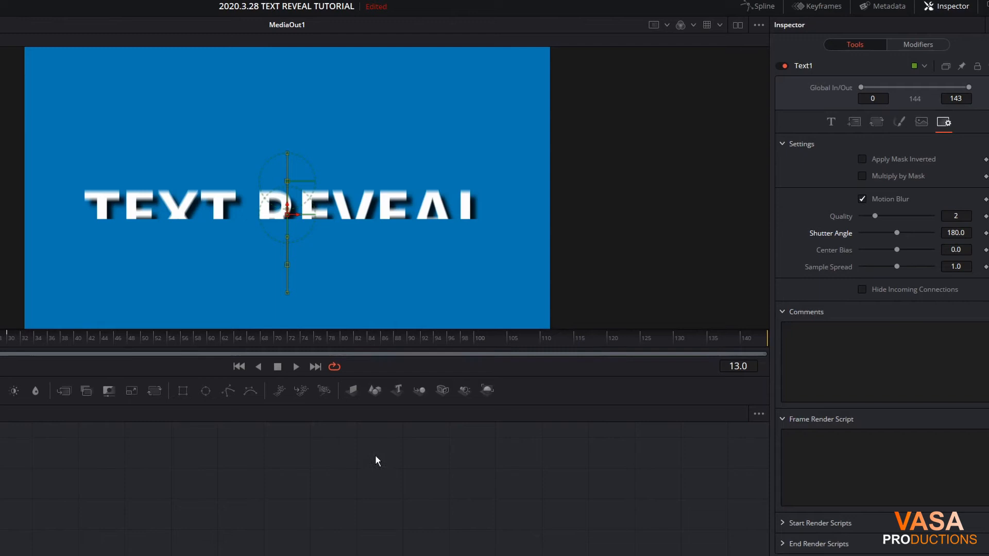
left_click(238, 367)
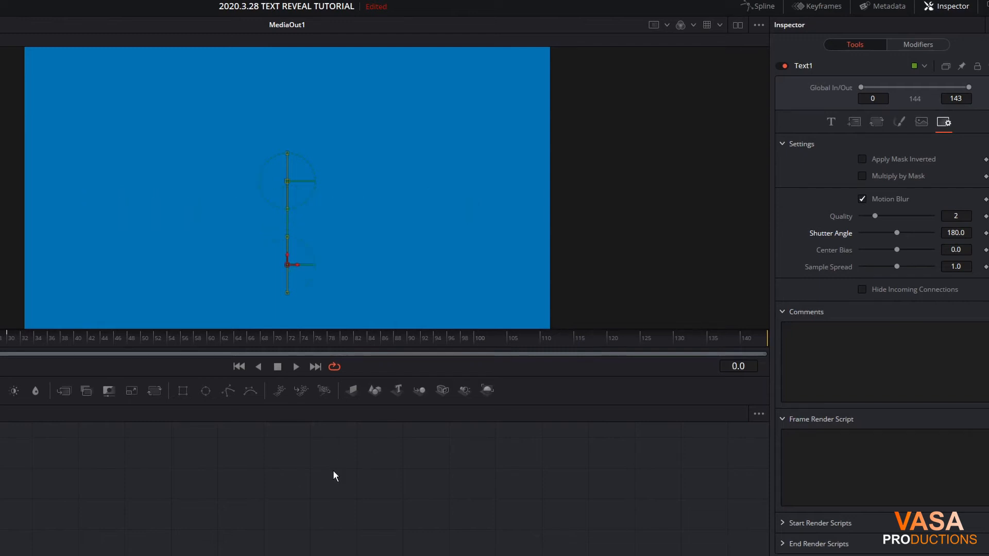
left_click(296, 367)
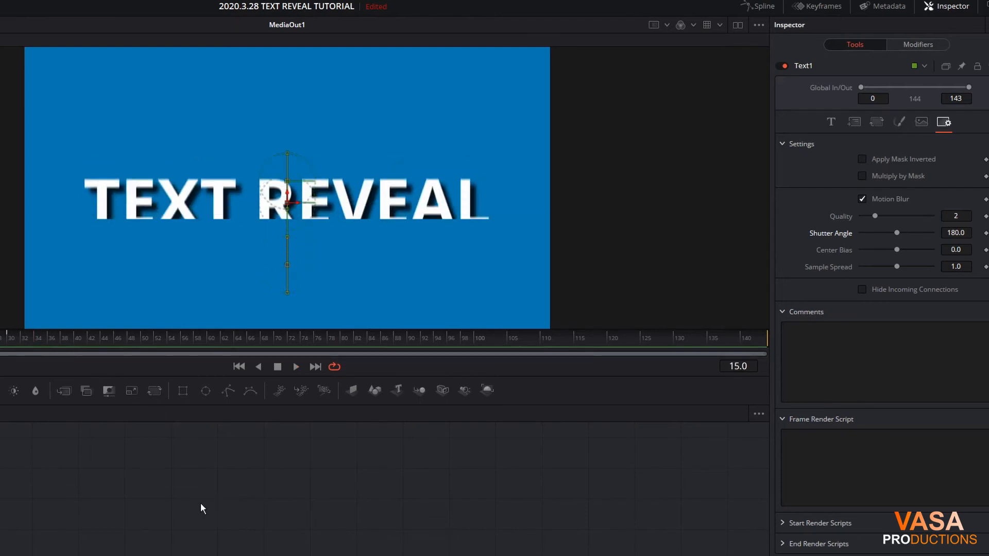
left_click(296, 367)
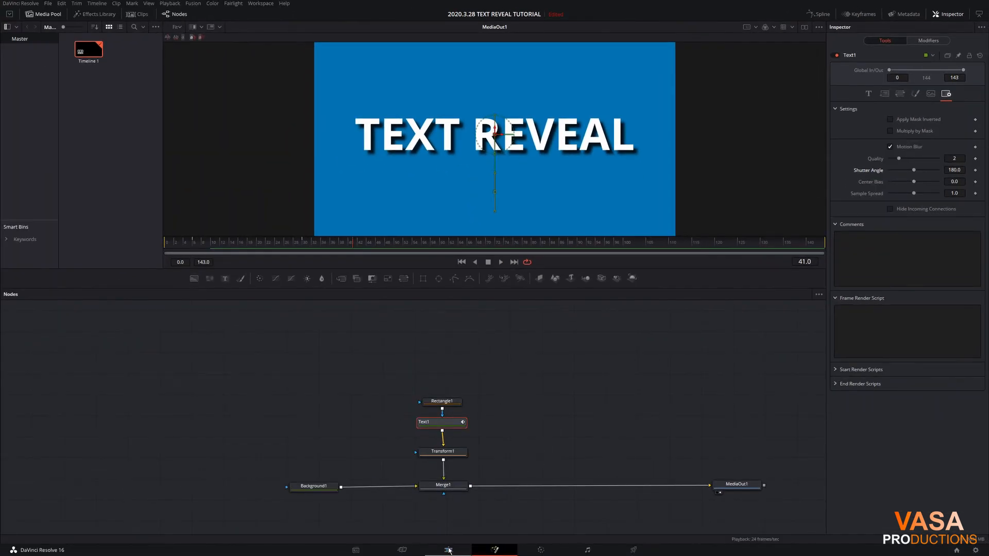
Step: Play the title animation on the Edit timeline, then return to the Fusion composition
left_click(448, 550)
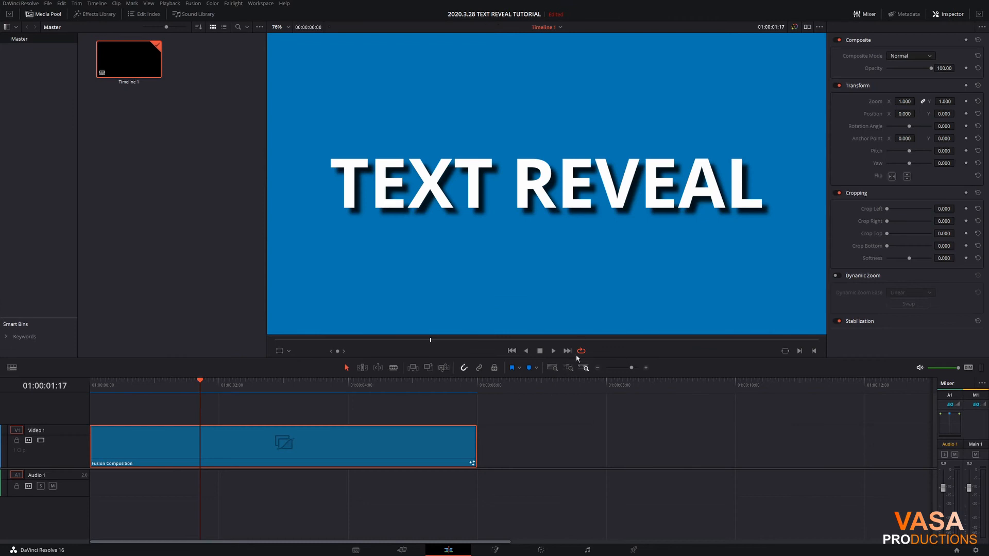
left_click(511, 350)
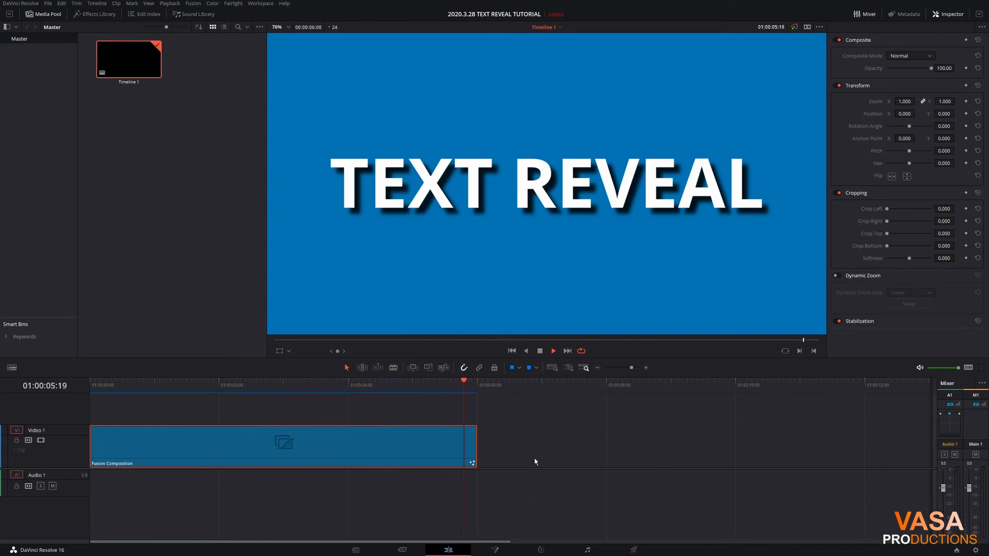
left_click(205, 381)
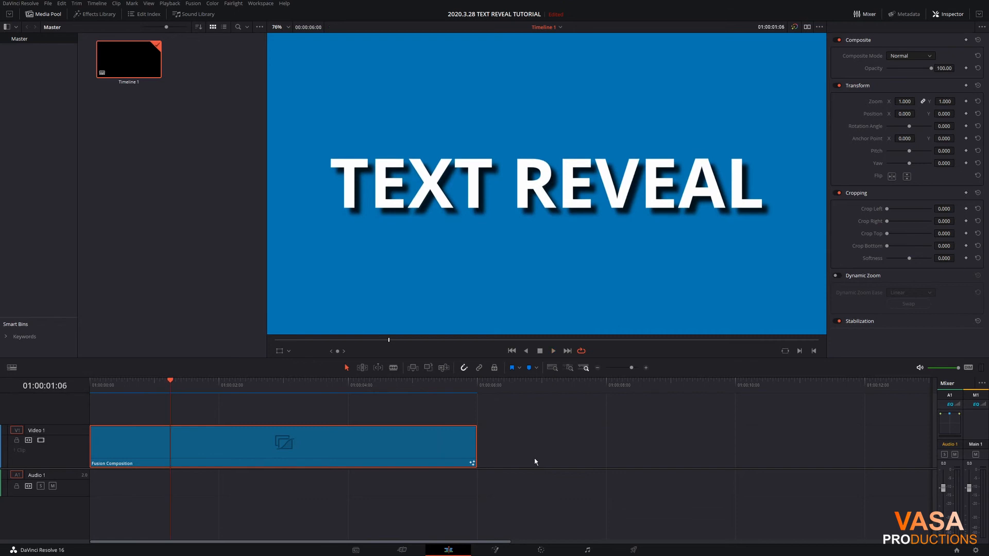
left_click(494, 549)
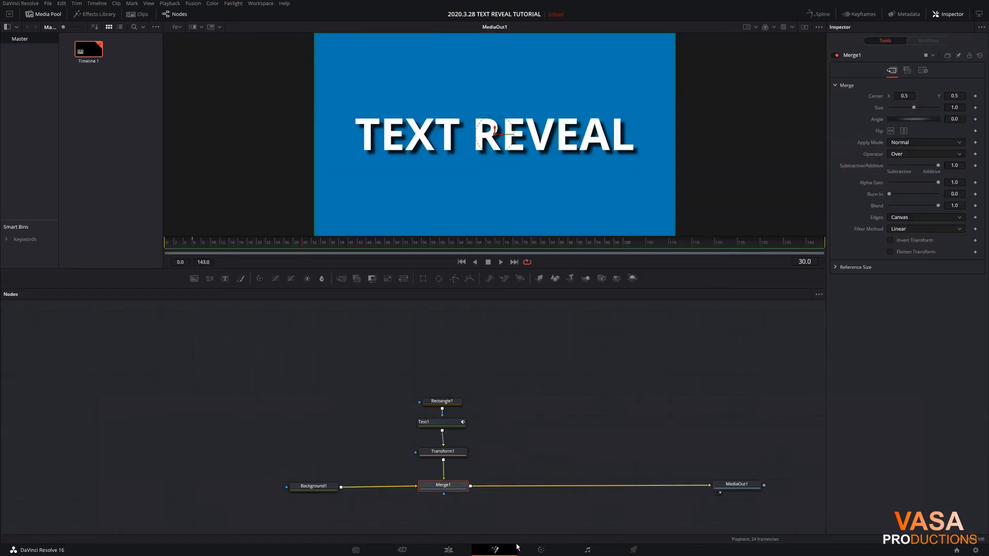
Step: Keyframe Text1's Center at frame 138 for the rightward slide, then scrub back to frame 114
left_click(442, 422)
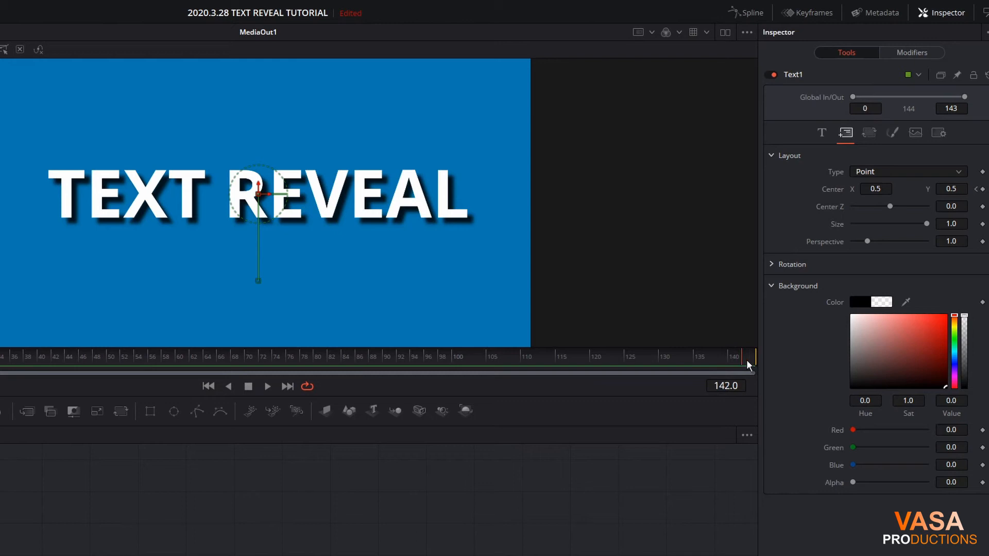
left_click(713, 356)
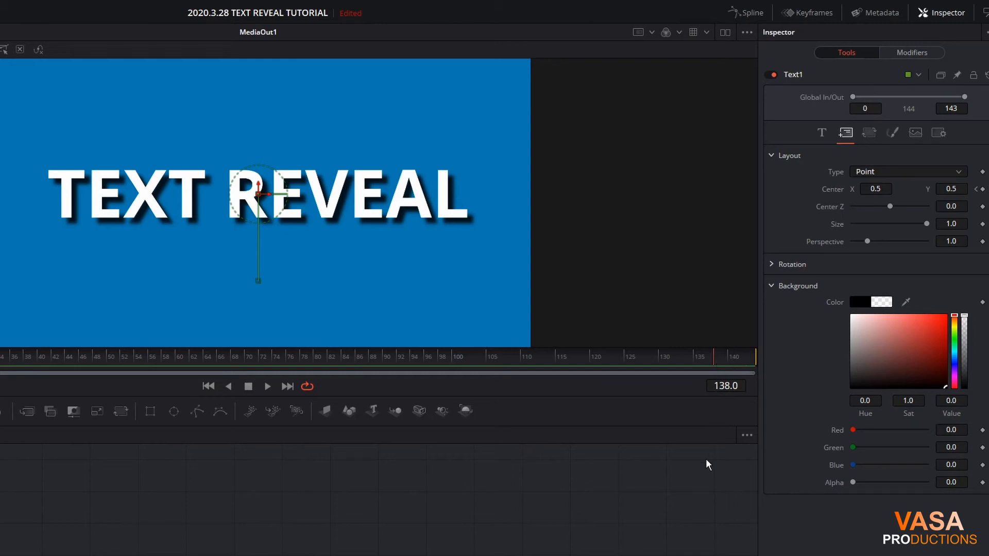
mouse_move(711, 405)
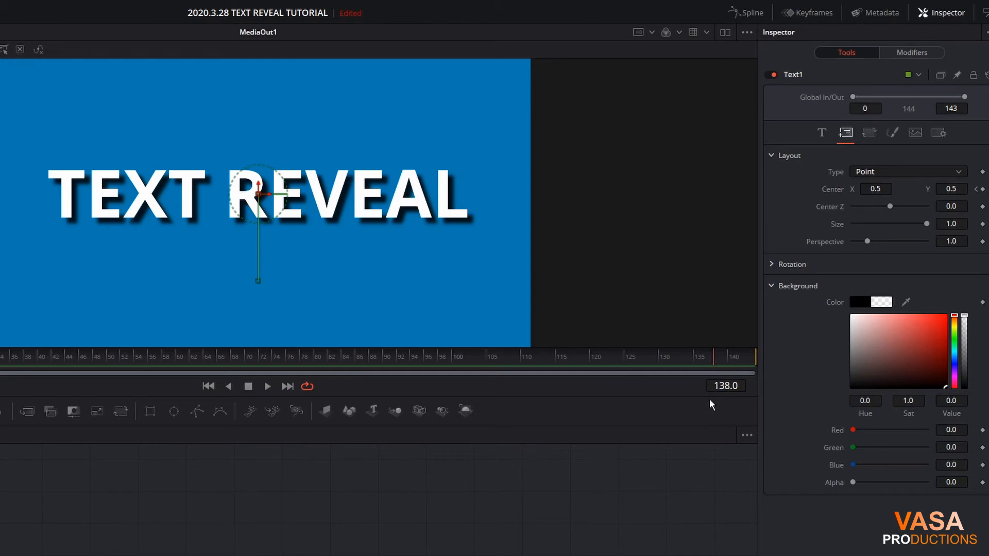
left_click(715, 364)
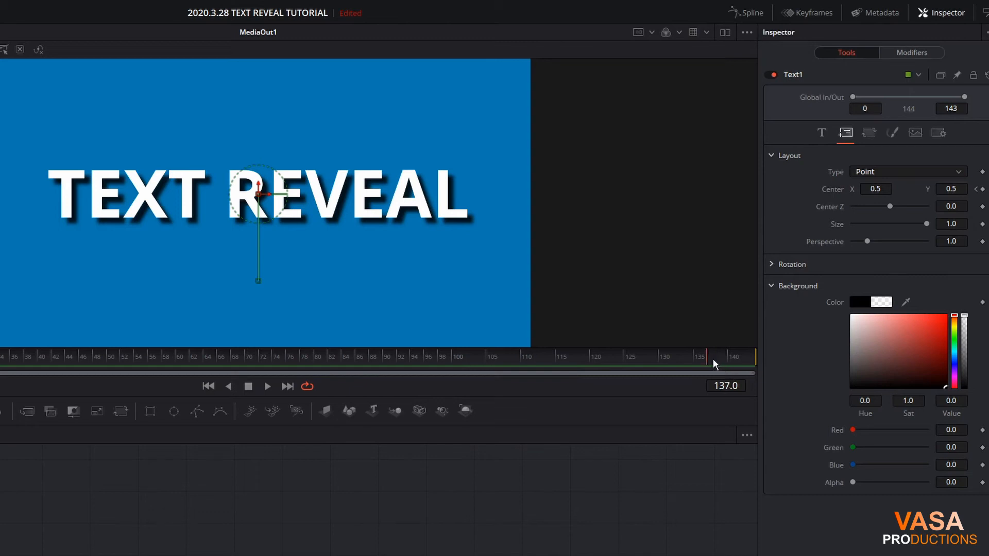
left_click(558, 356)
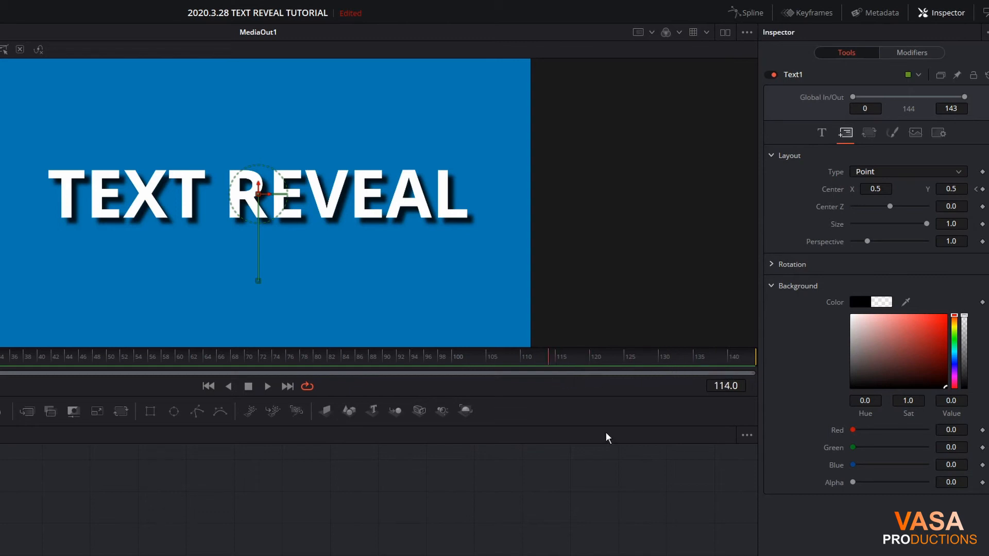
mouse_move(593, 377)
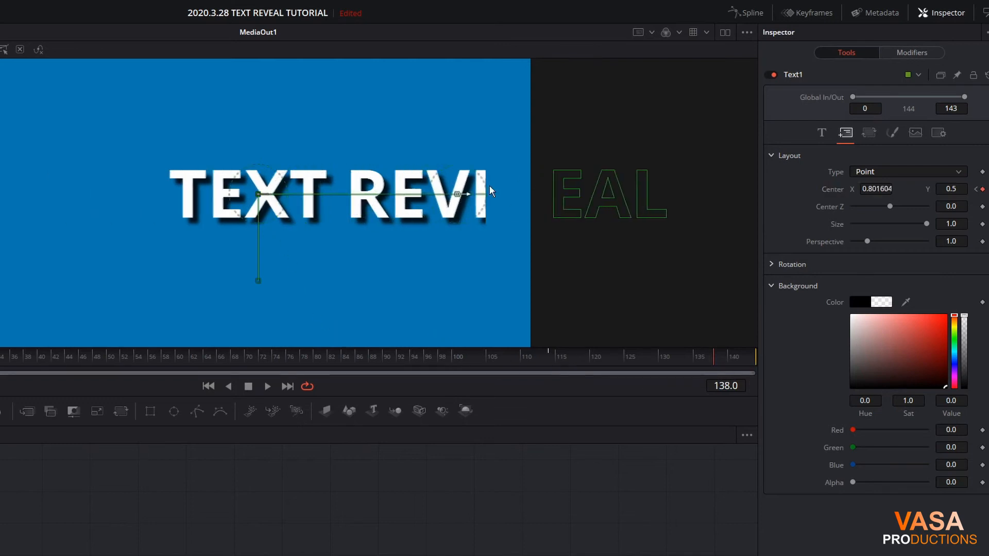
Step: Drag the Text1 centre at frame 138 so the title slides off the right edge of the frame
left_click_drag(458, 194, 249, 194)
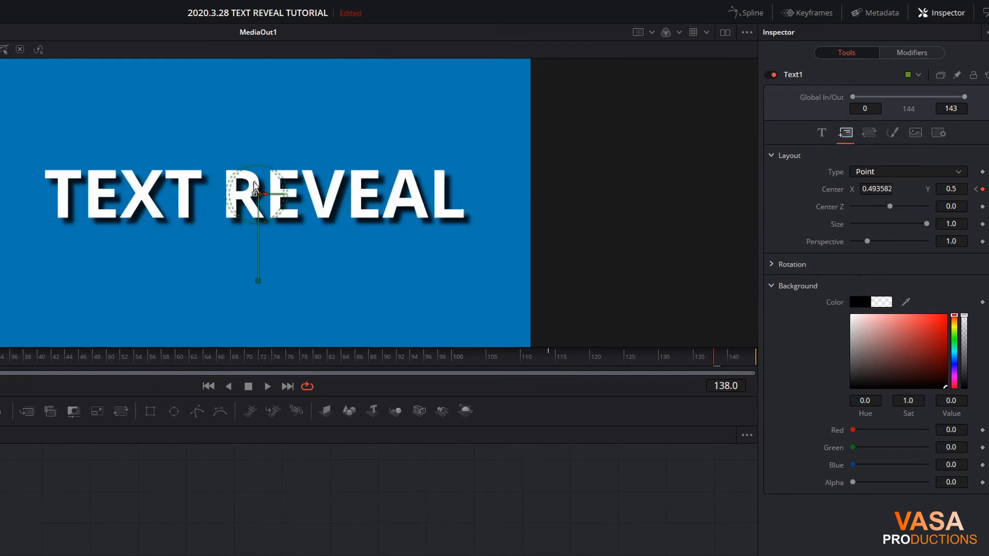
left_click_drag(258, 187, 258, 201)
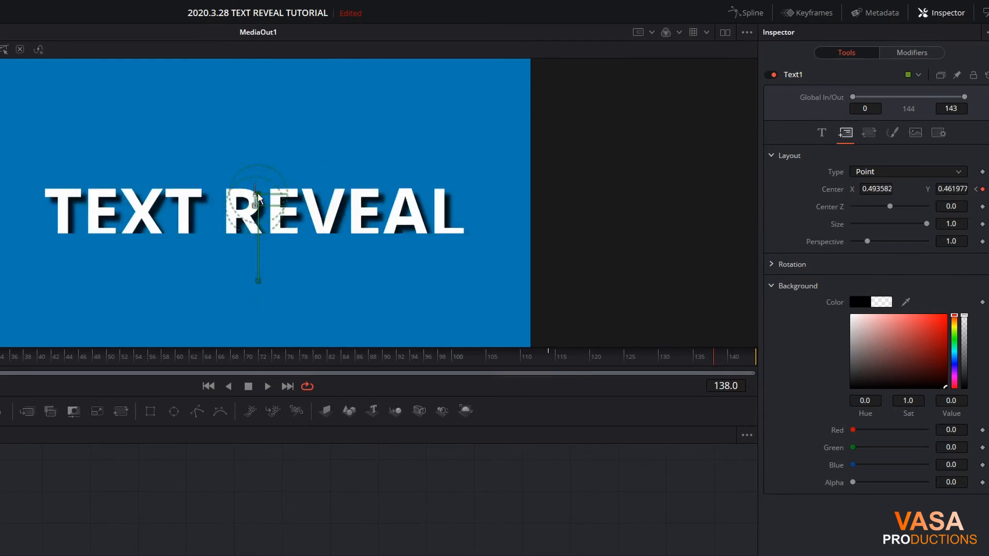
left_click_drag(257, 202, 262, 196)
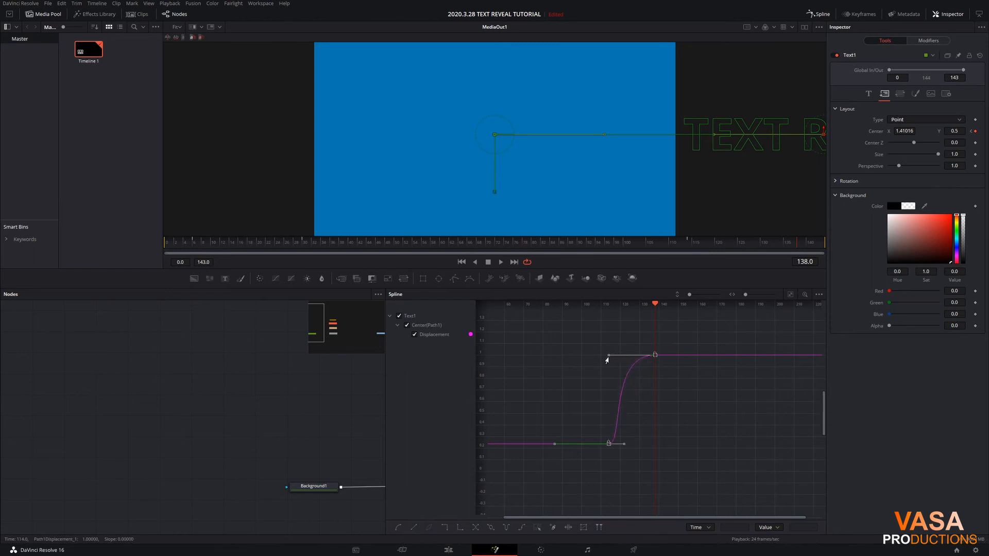
mouse_move(720, 450)
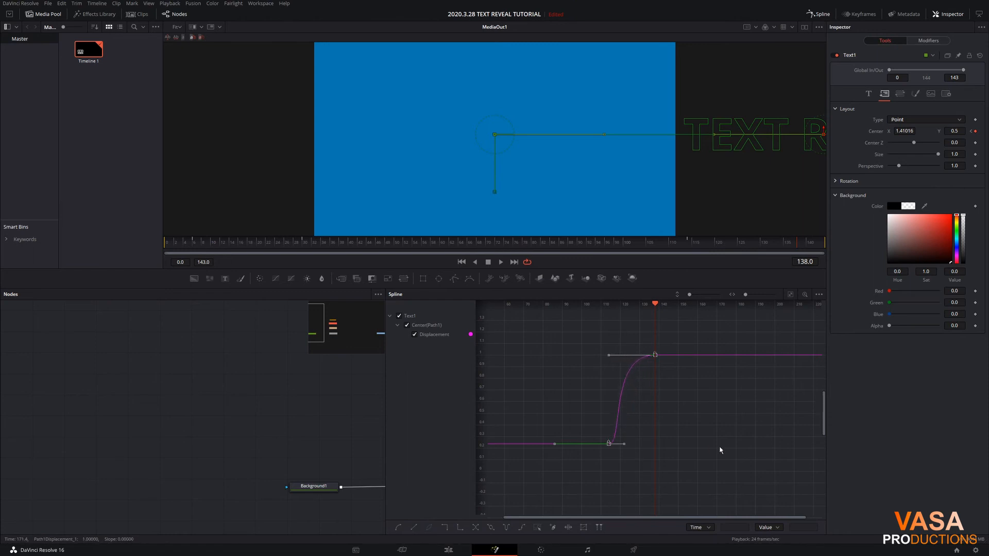
mouse_move(810, 62)
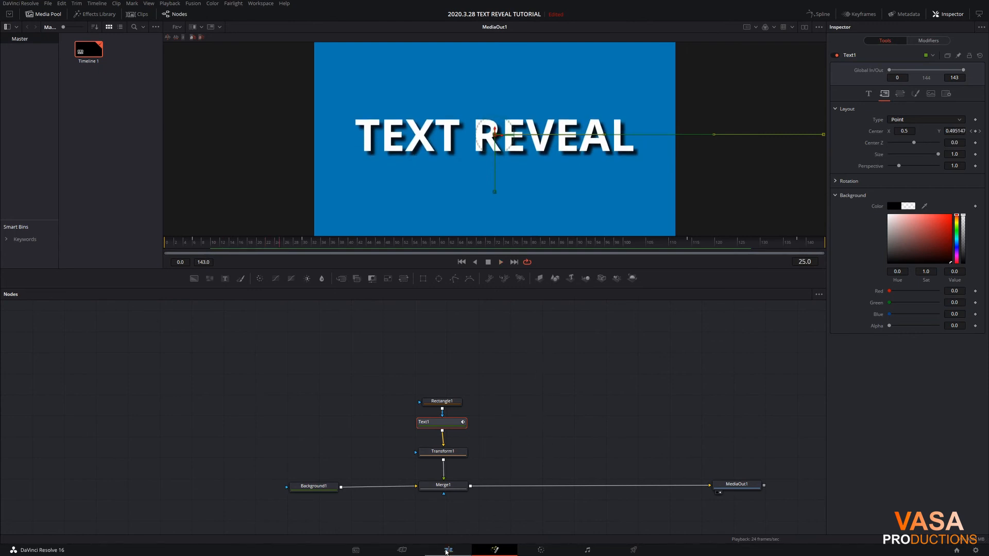
left_click(448, 550)
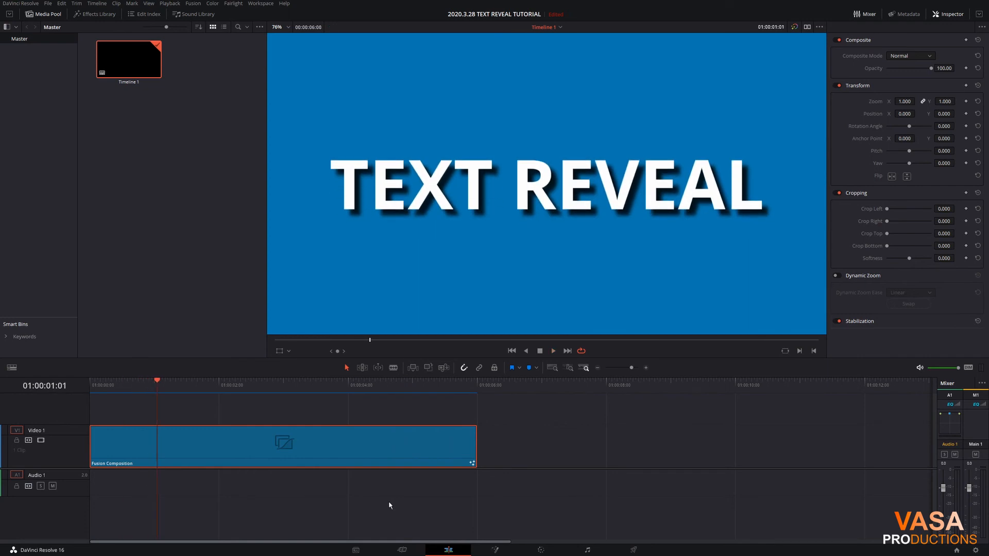
left_click(495, 550)
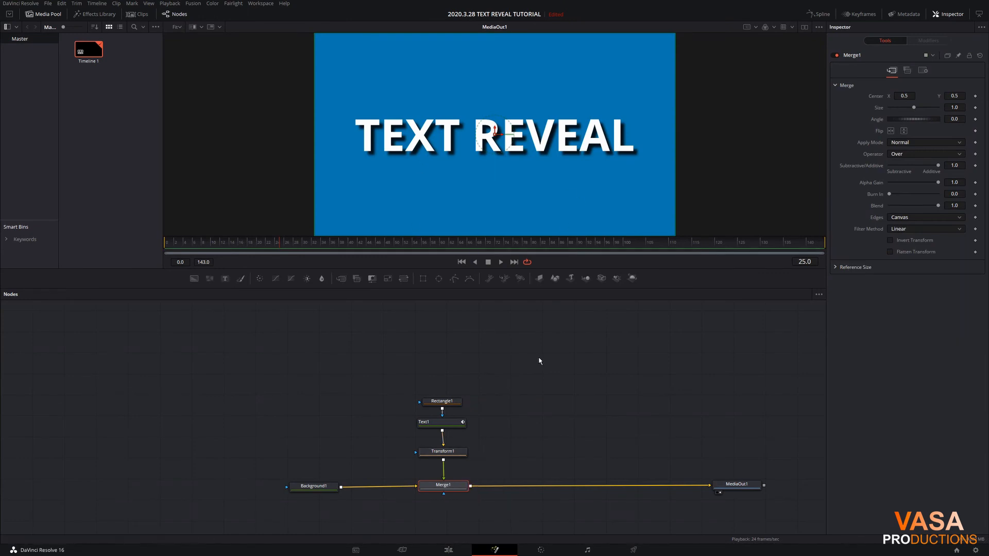
mouse_move(451, 452)
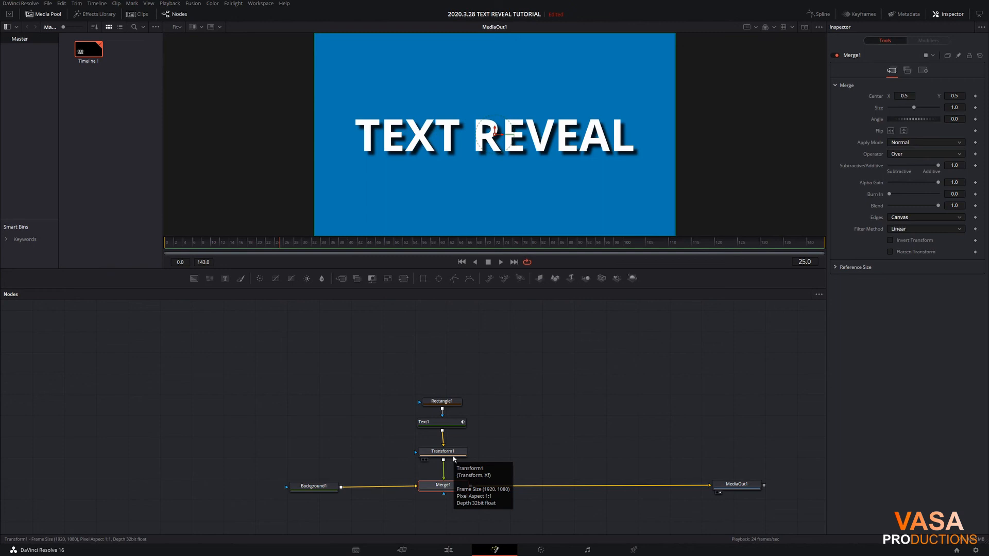
mouse_move(443, 454)
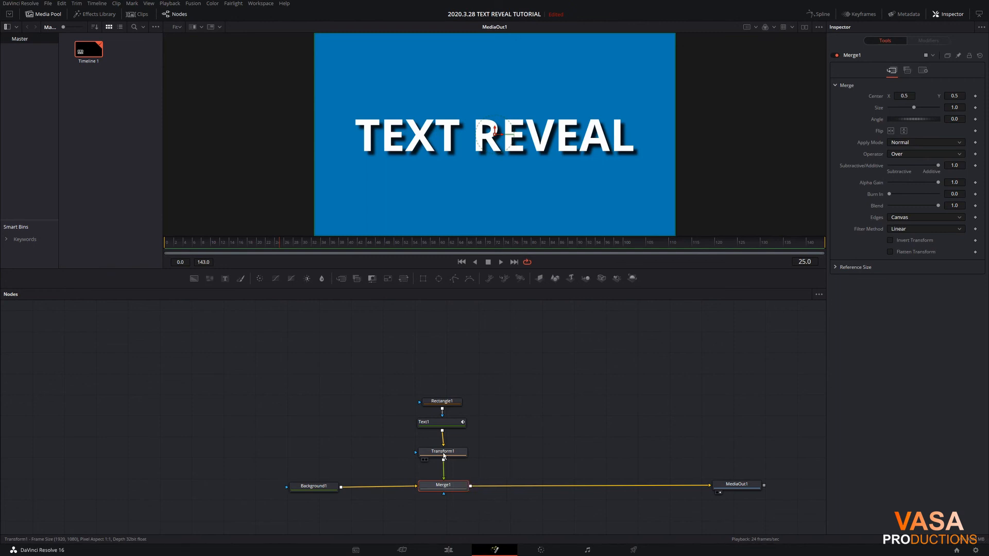
Step: Select Transform1 and lower its centre to about Y 0.125, placing TEXT REVEAL near the bottom
left_click(443, 452)
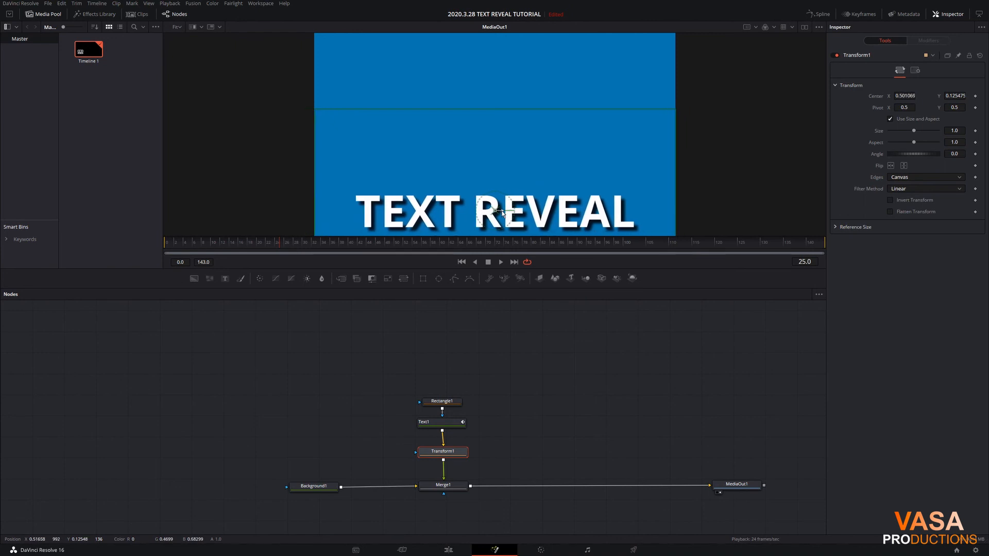
mouse_move(447, 550)
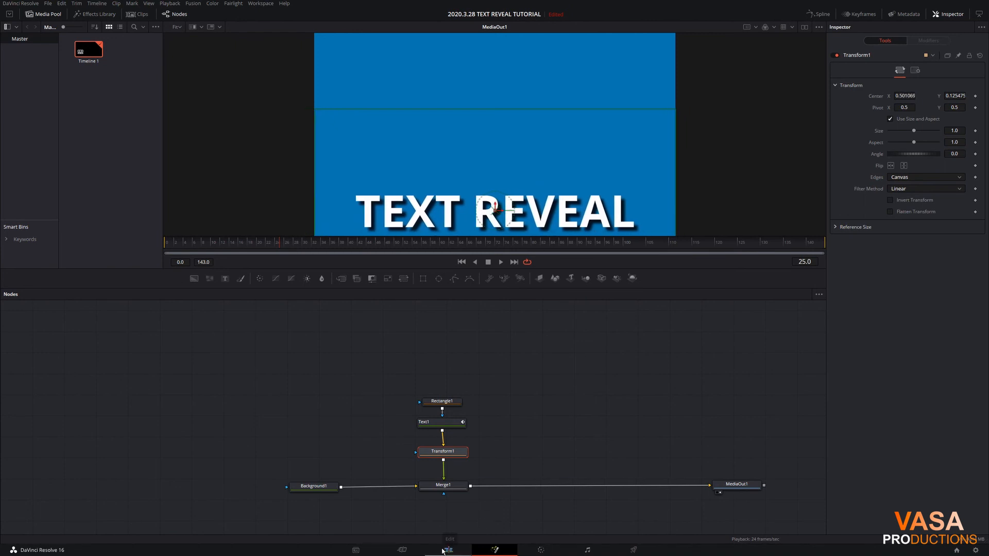
Step: Return to the Edit page and play the lowered title animation twice from the start
left_click(448, 550)
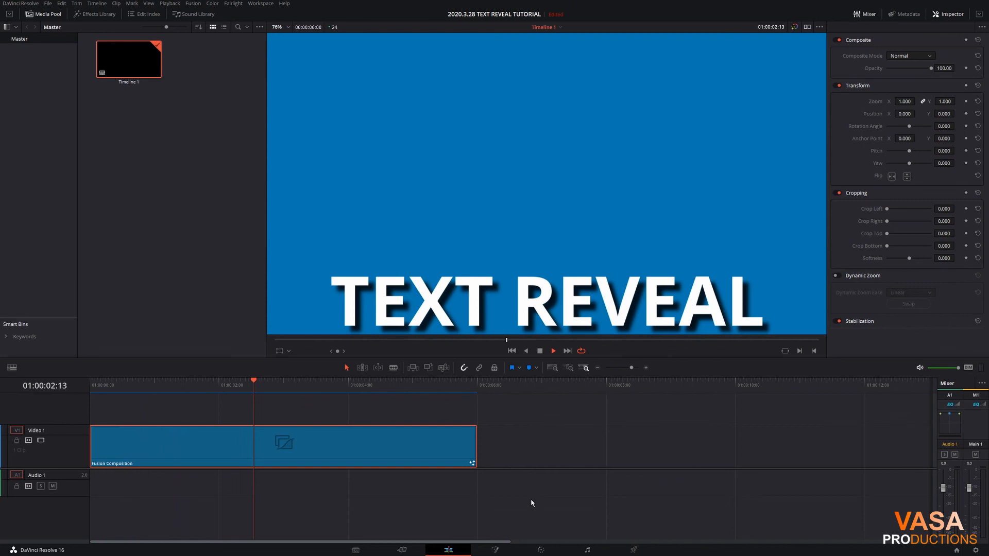
left_click(384, 381)
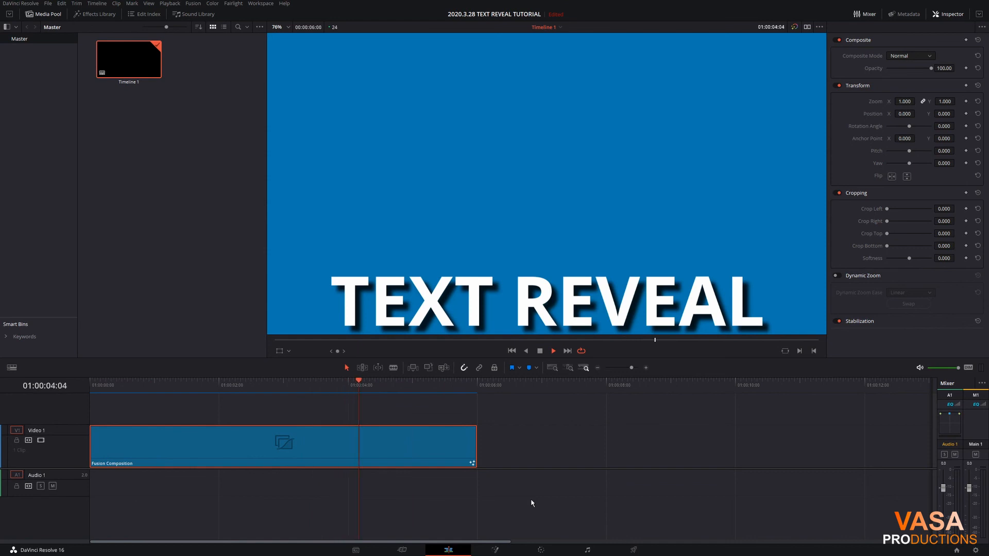
left_click(511, 350)
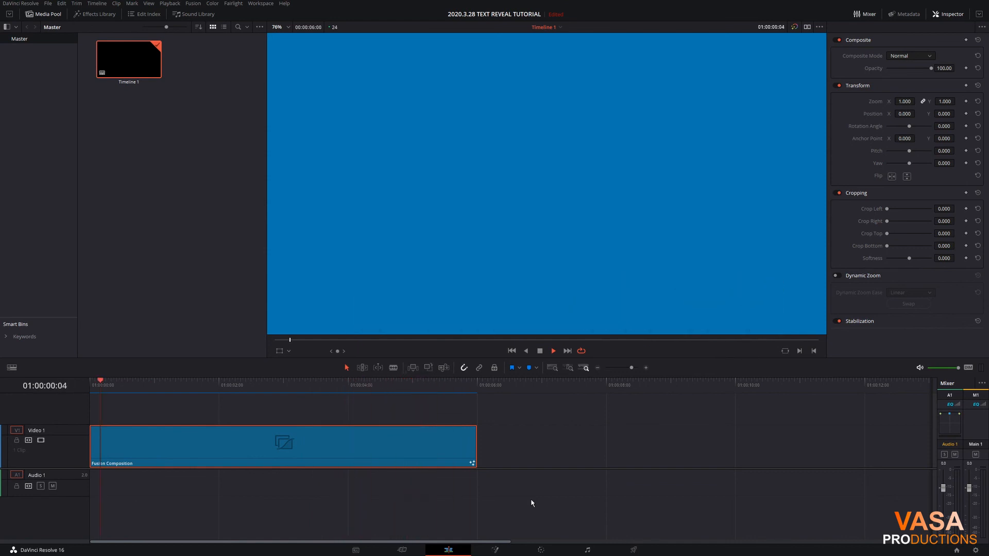